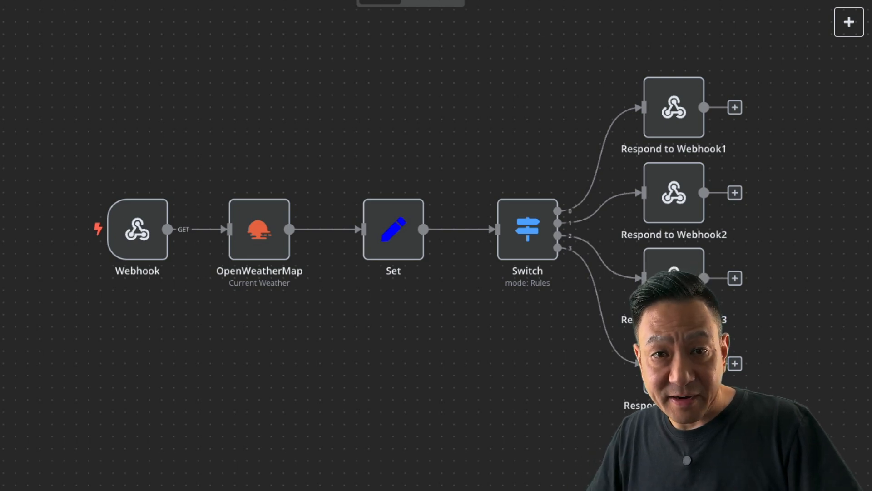
# Search the 'What happens next?' node panel for HTTP
pyautogui.click(259, 228)
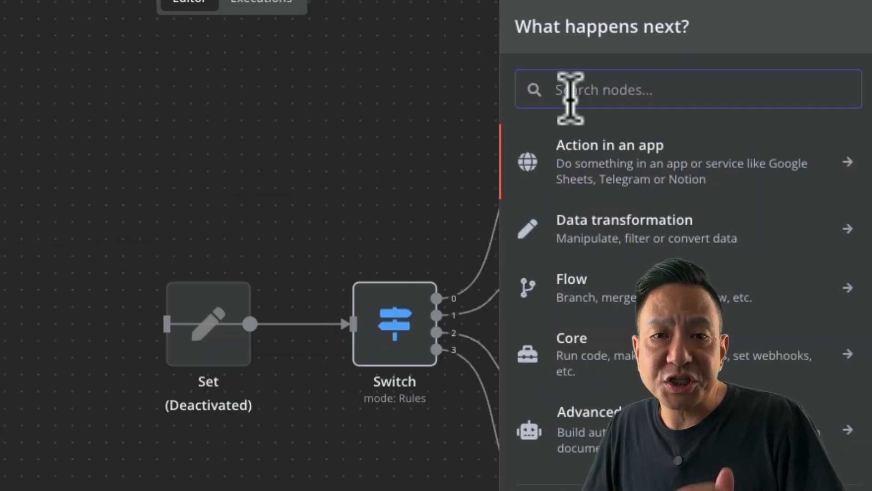
pyautogui.write('HTTP')
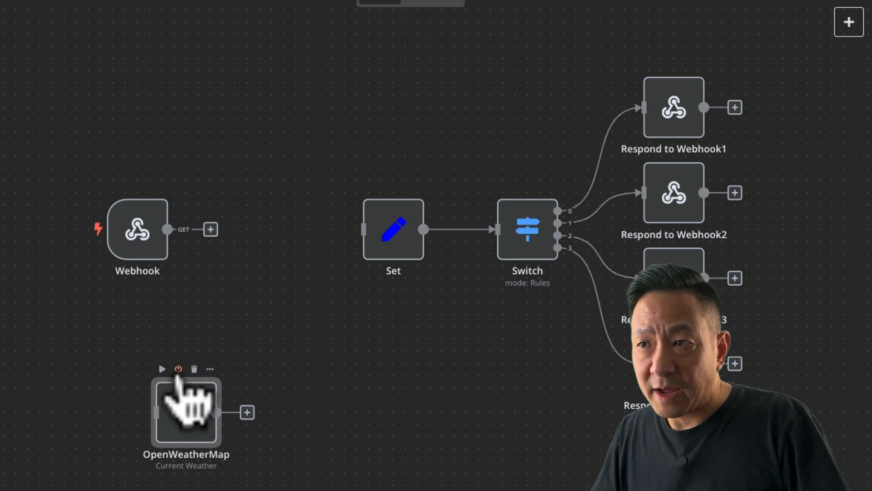
# Deactivate the OpenWeatherMap node using its power icon
pyautogui.click(177, 369)
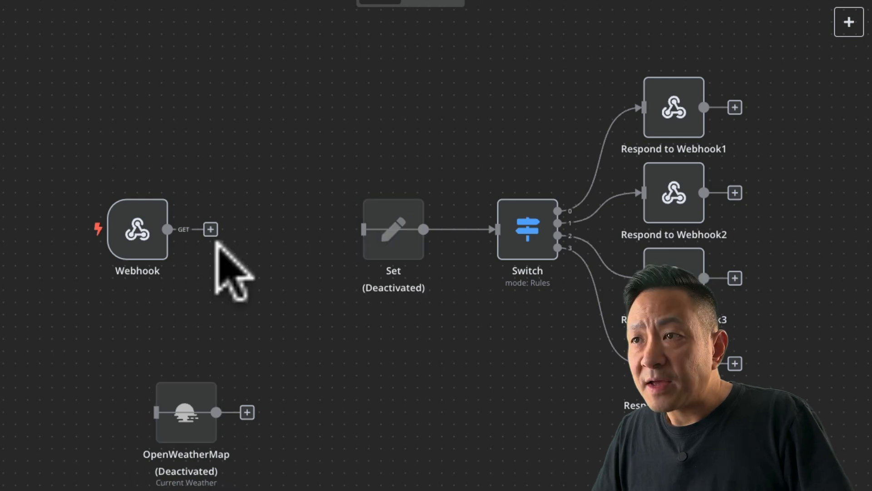
# Add an HTTP Request node after the Webhook by searching 'HTTP'
pyautogui.click(210, 229)
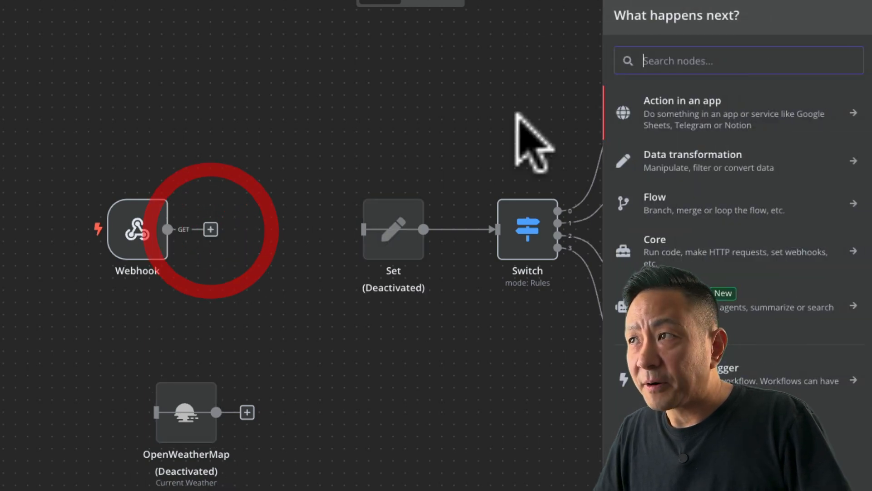
pyautogui.write('HTTP')
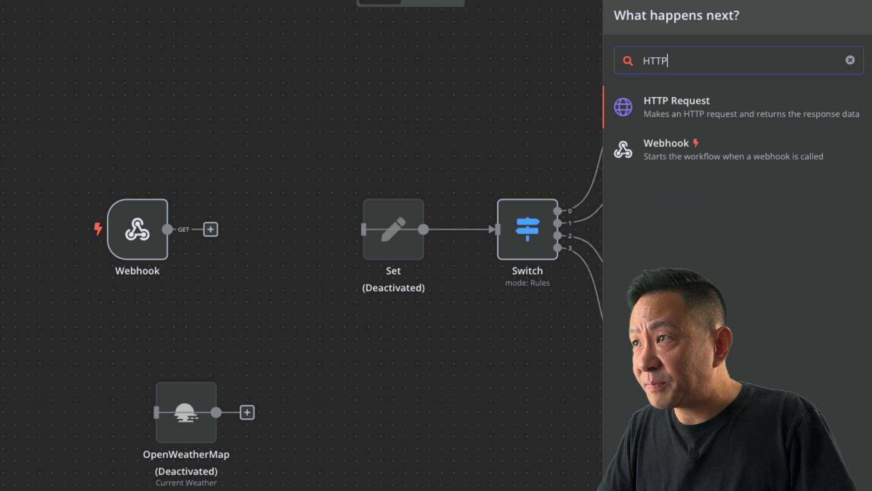
pyautogui.moveTo(685, 139)
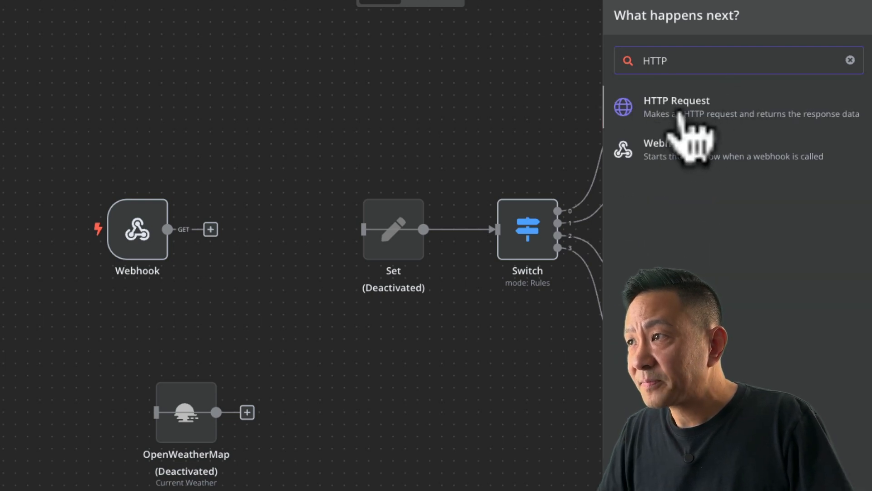
pyautogui.click(676, 107)
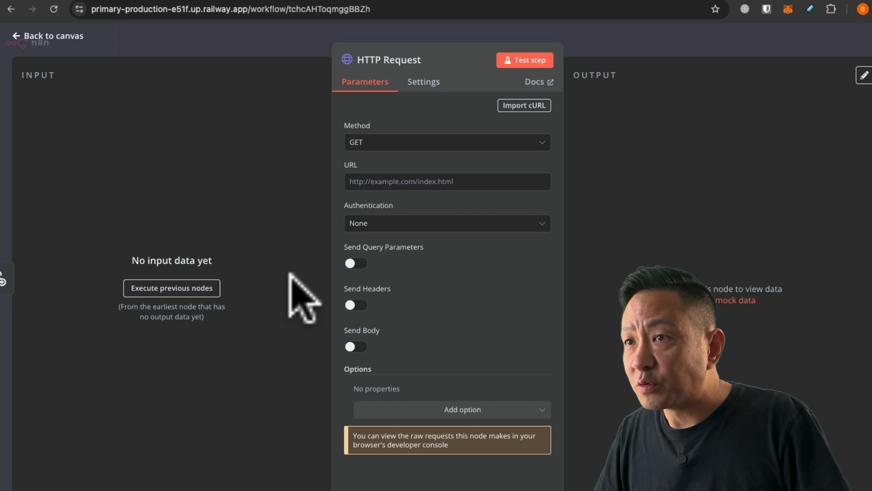
pyautogui.moveTo(434, 119)
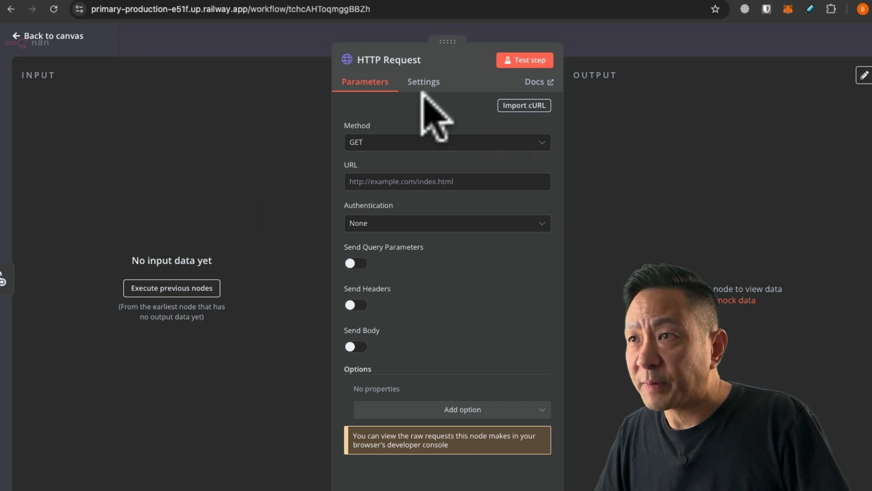
pyautogui.moveTo(311, 328)
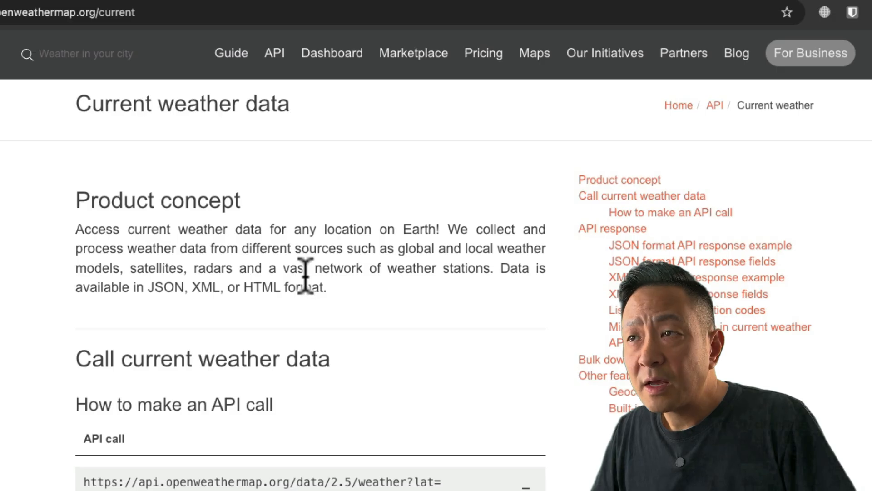
pyautogui.moveTo(349, 306)
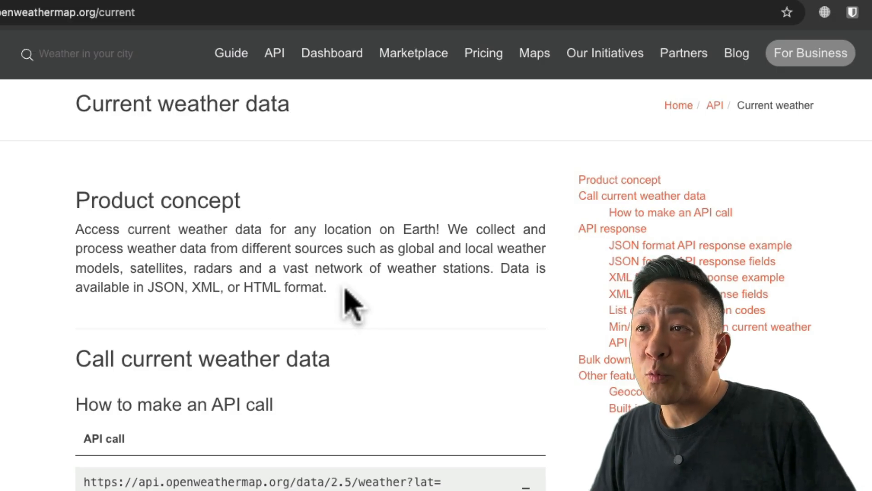
pyautogui.moveTo(417, 206)
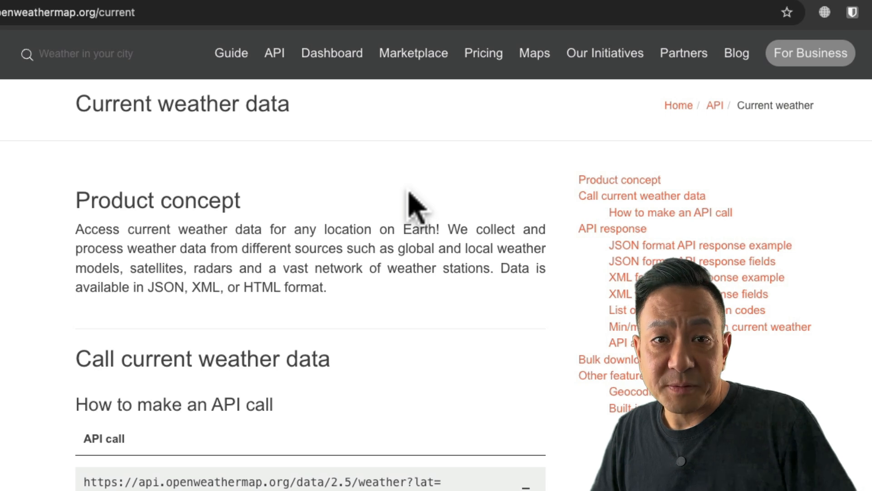
pyautogui.moveTo(348, 306)
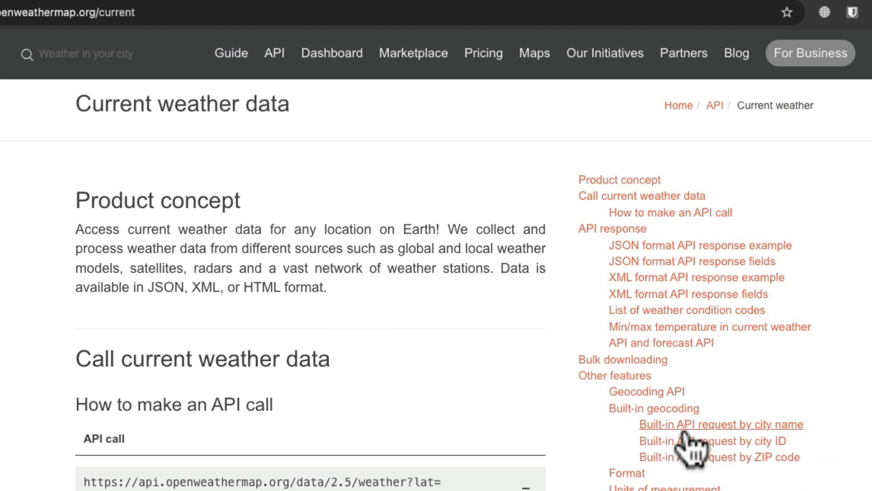
pyautogui.moveTo(754, 443)
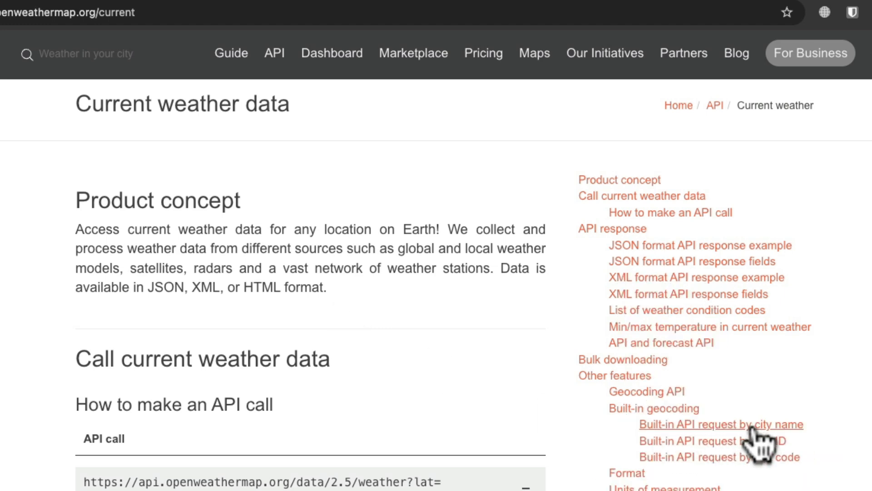
# Open 'Built-in API request by city name' and review its API call and parameters
pyautogui.click(720, 423)
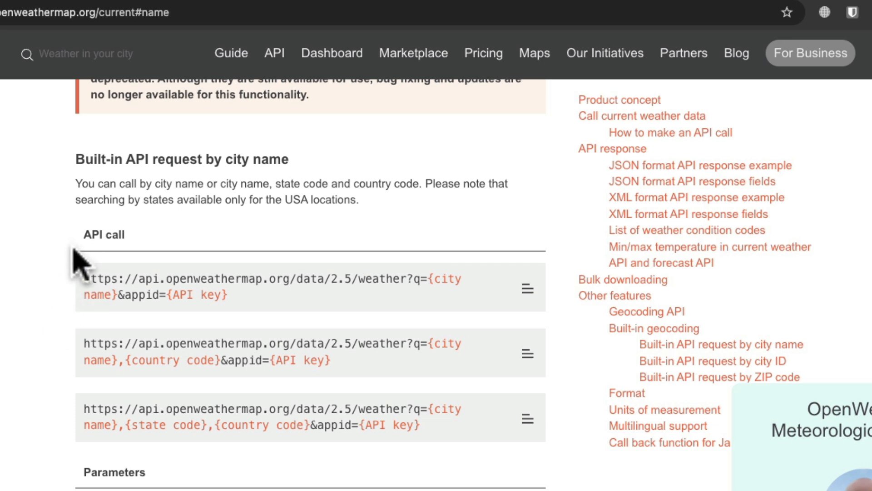
pyautogui.moveTo(298, 270)
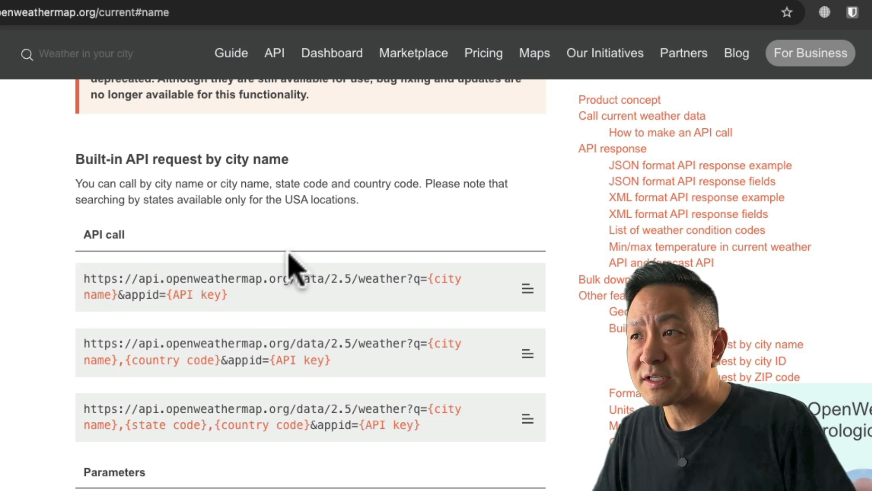
pyautogui.moveTo(317, 464)
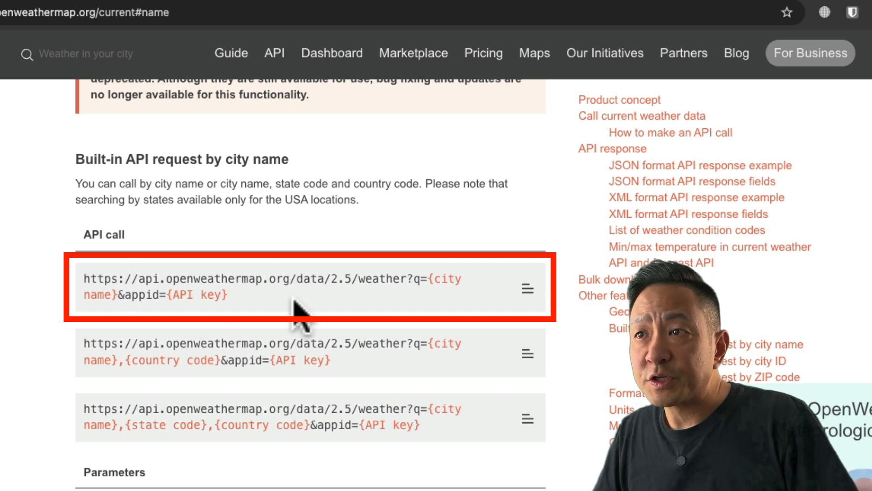
pyautogui.moveTo(239, 328)
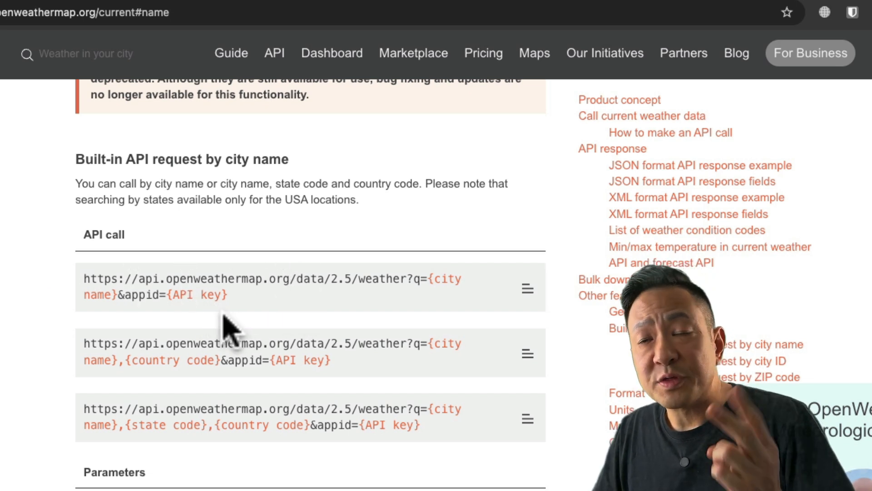
pyautogui.moveTo(417, 312)
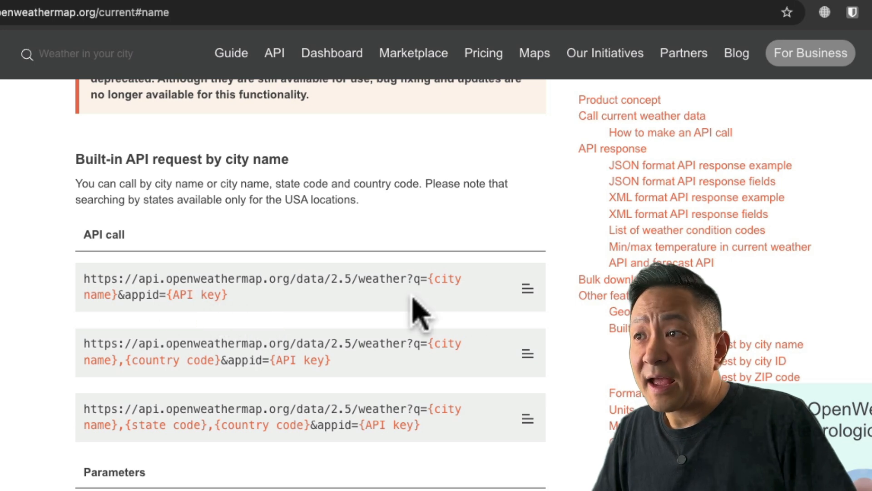
pyautogui.scroll(3)
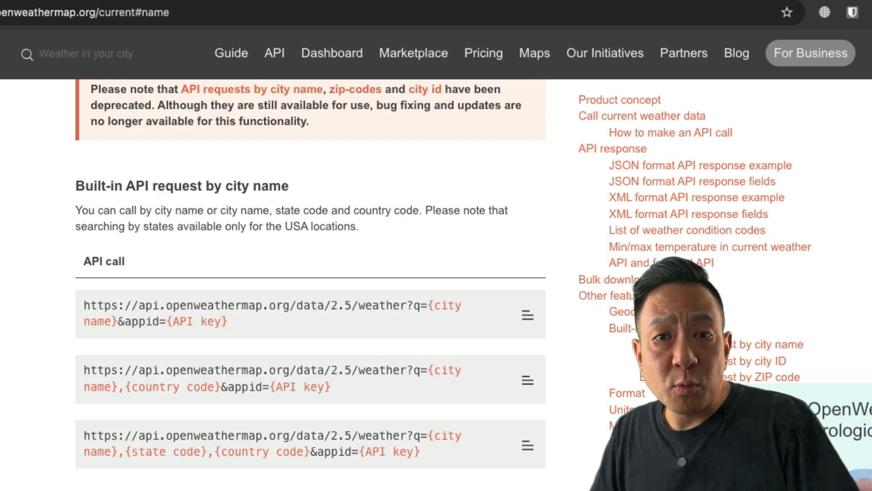
pyautogui.scroll(-3)
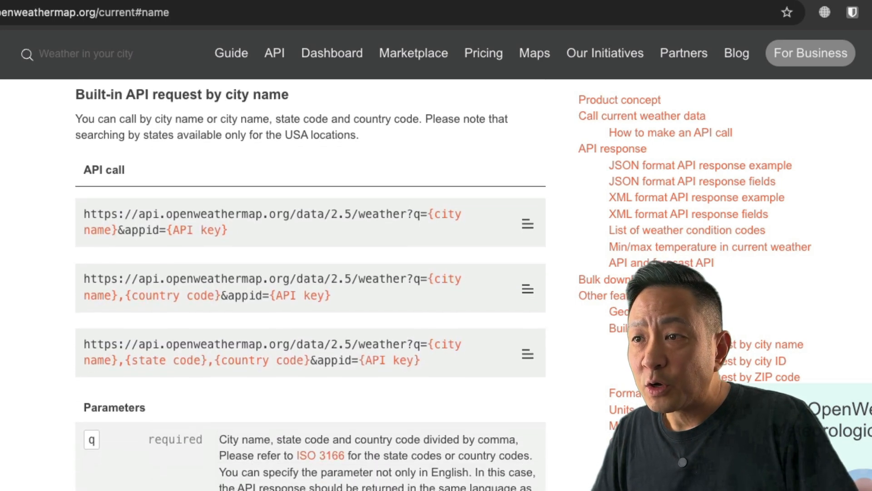
pyautogui.scroll(-3)
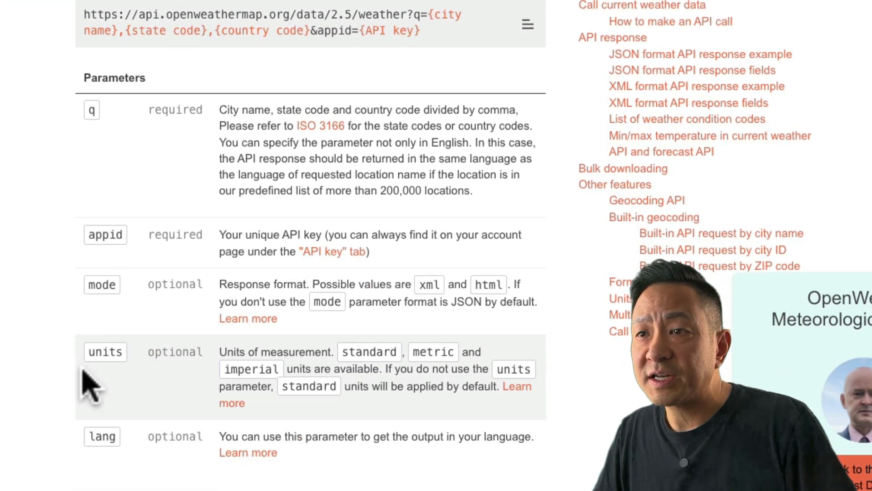
pyautogui.moveTo(359, 352)
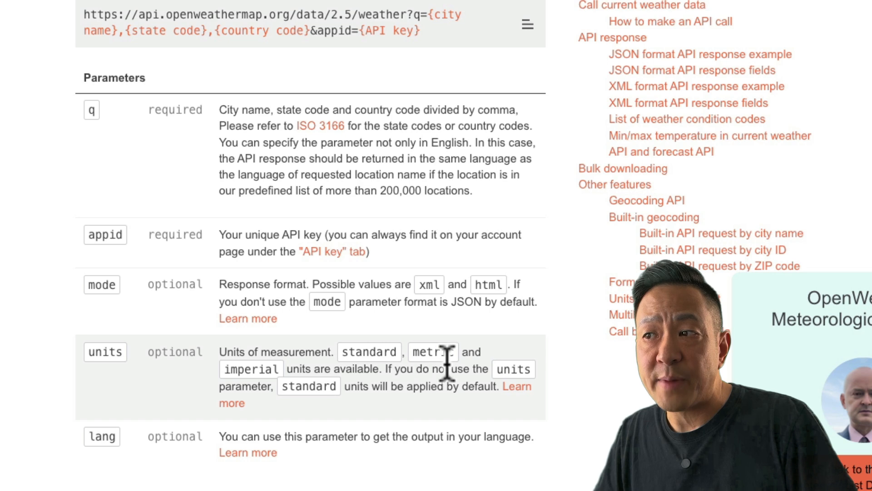
pyautogui.scroll(3)
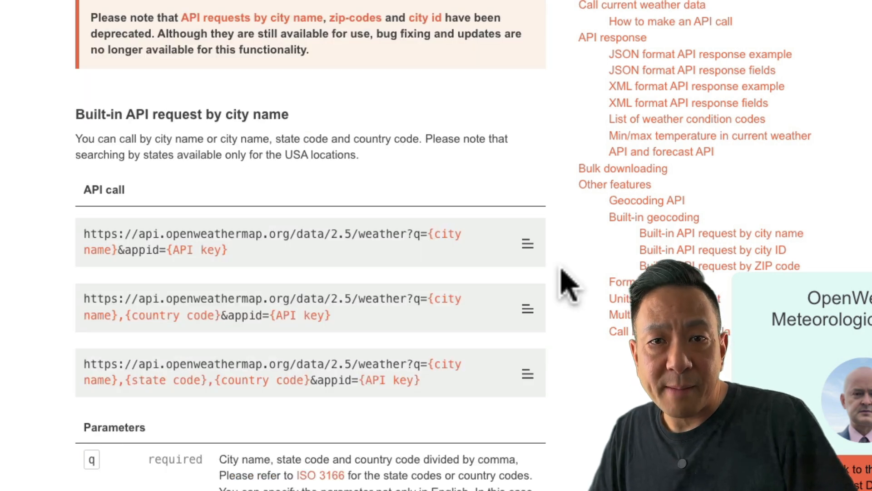
pyautogui.moveTo(526, 239)
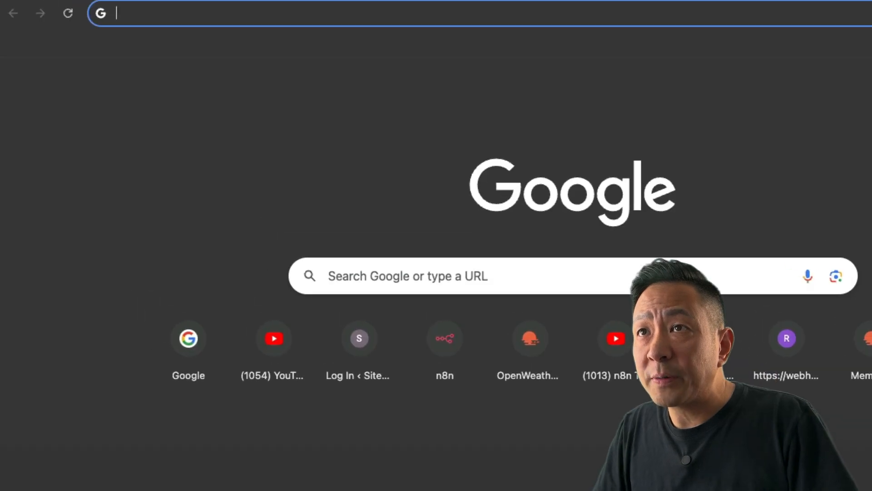
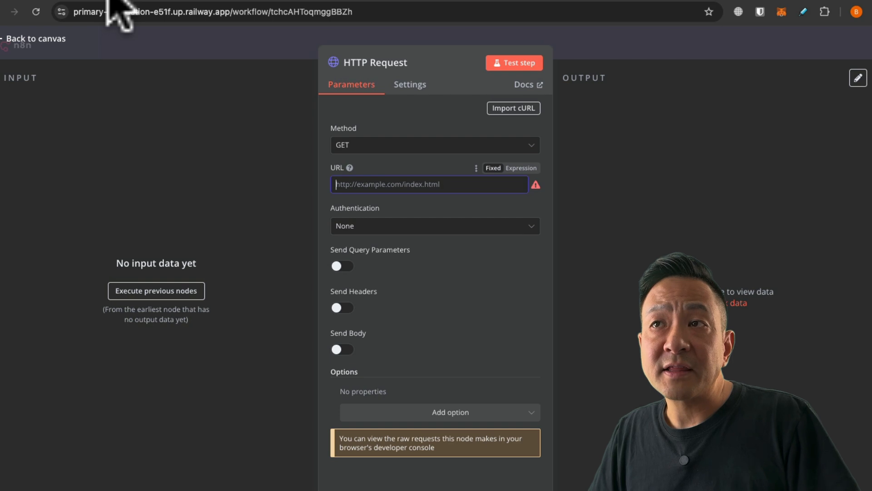
pyautogui.moveTo(372, 312)
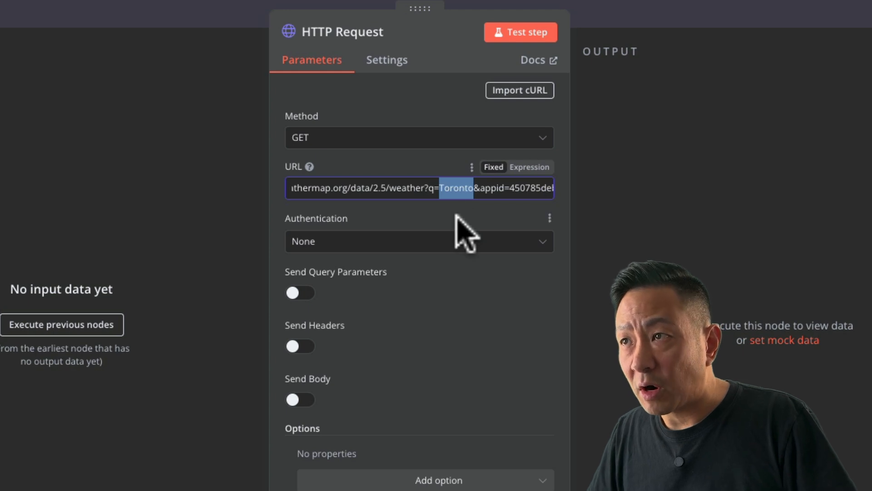
pyautogui.moveTo(328, 301)
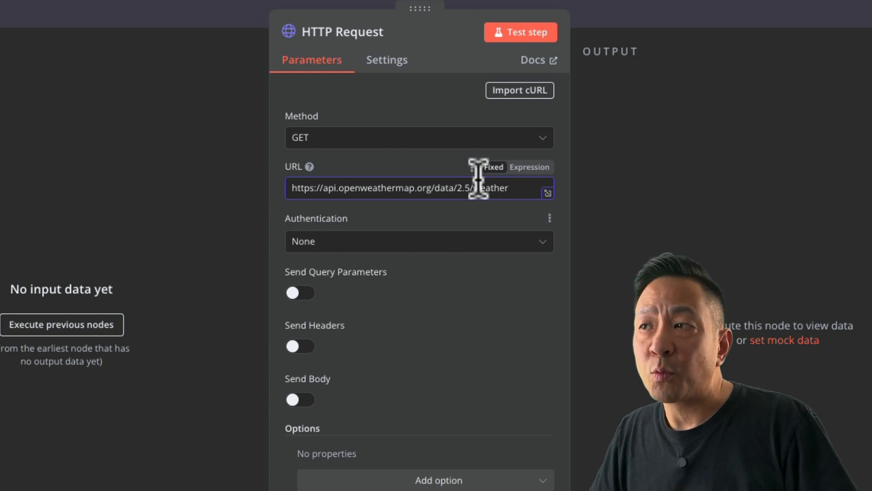
pyautogui.moveTo(415, 290)
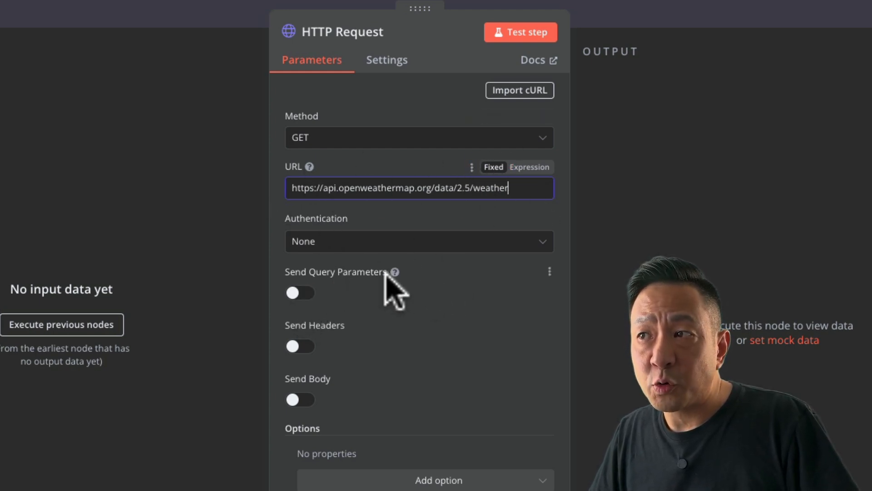
# Enable Send Query Parameters, specified Using Fields Below
pyautogui.click(300, 293)
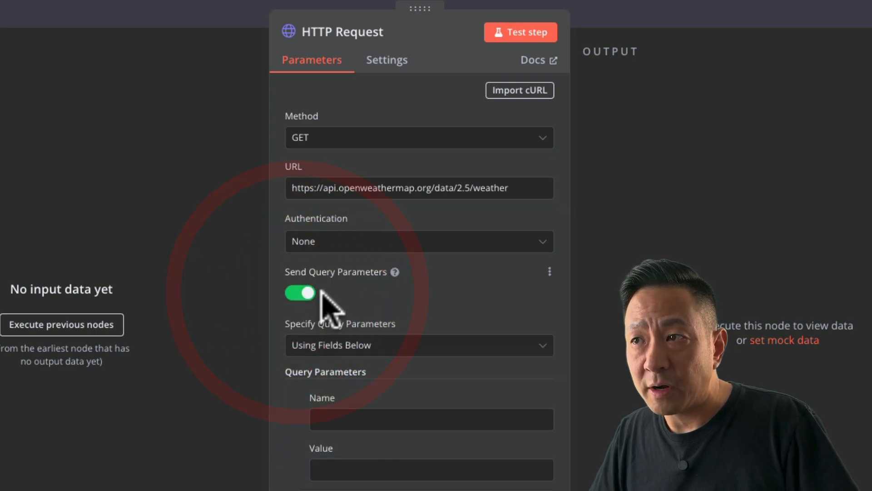
pyautogui.scroll(-3)
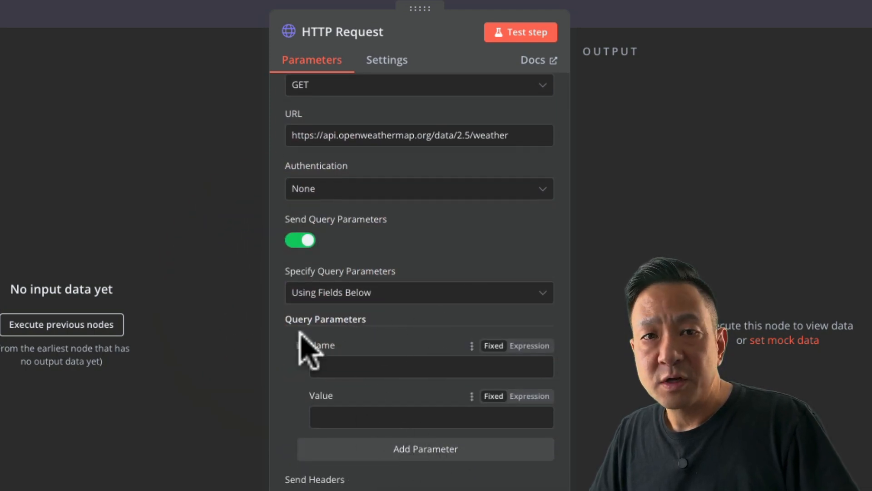
pyautogui.moveTo(425, 326)
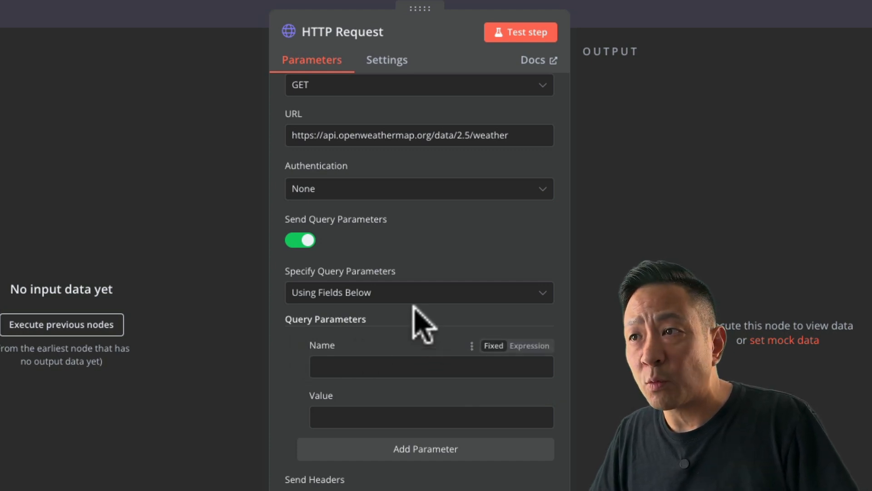
pyautogui.moveTo(412, 284)
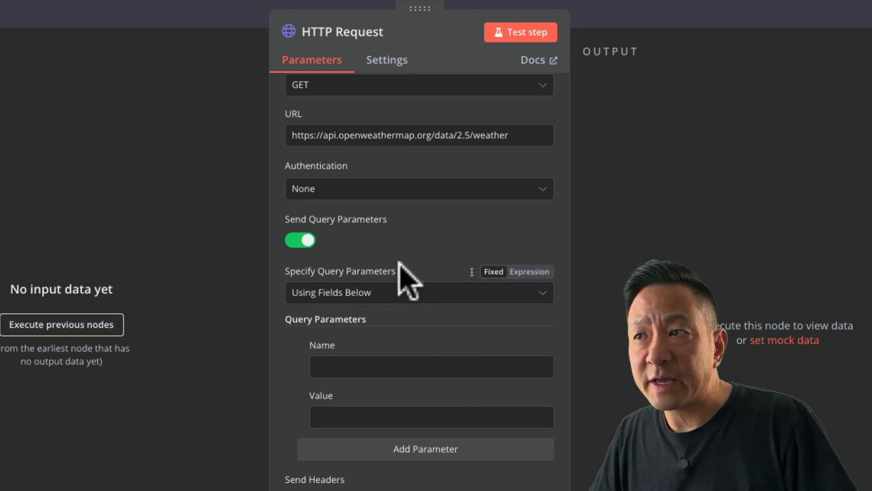
pyautogui.click(419, 292)
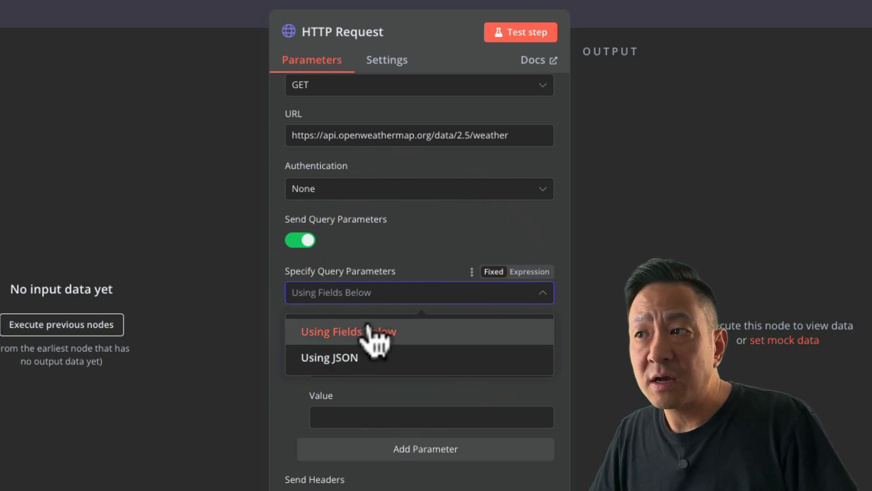
pyautogui.moveTo(383, 348)
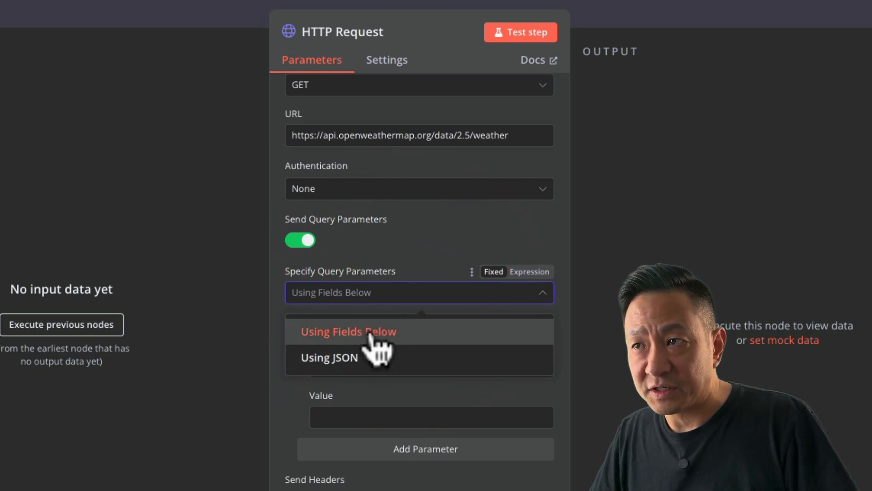
pyautogui.click(348, 331)
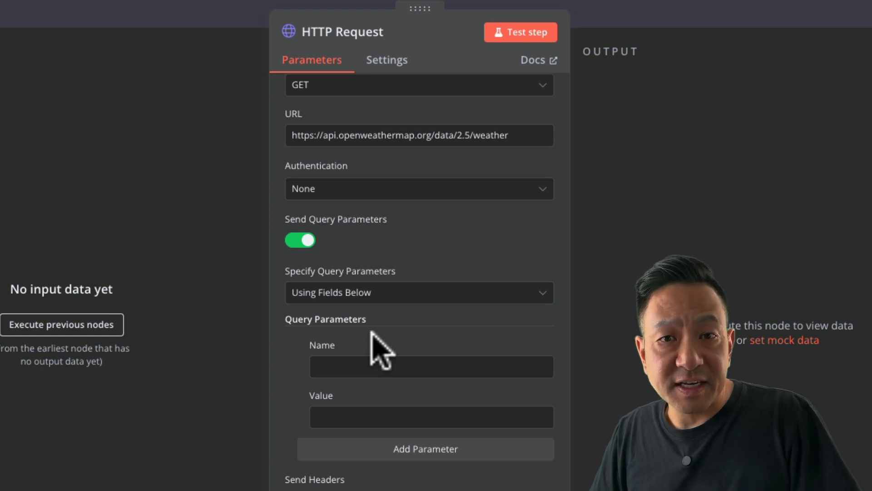
# Fill the first query parameter row with name q and value Toronto
pyautogui.click(431, 366)
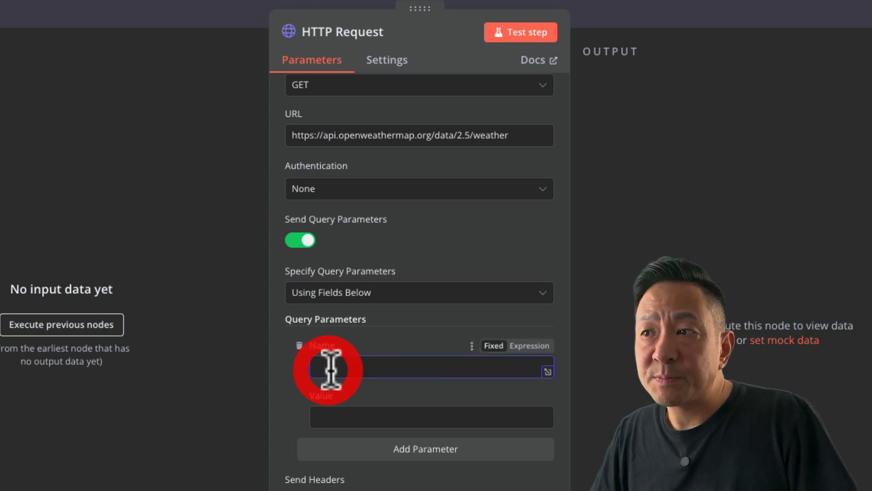
pyautogui.write('q')
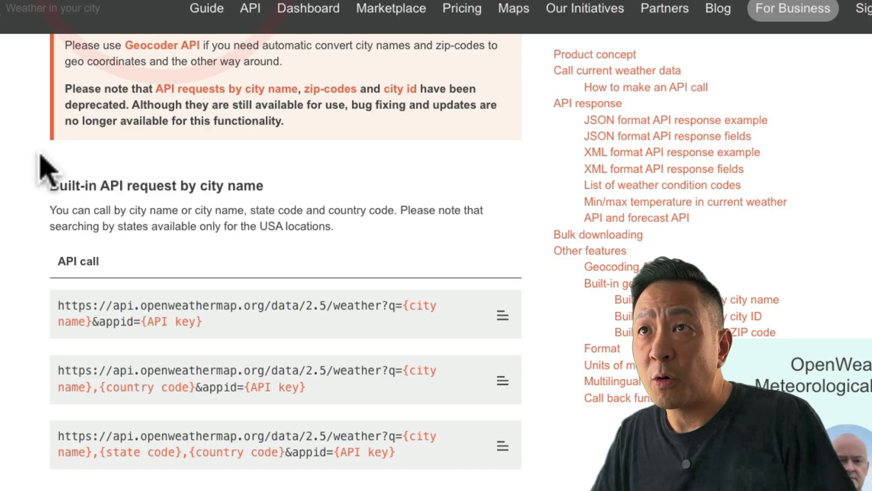
pyautogui.moveTo(389, 310)
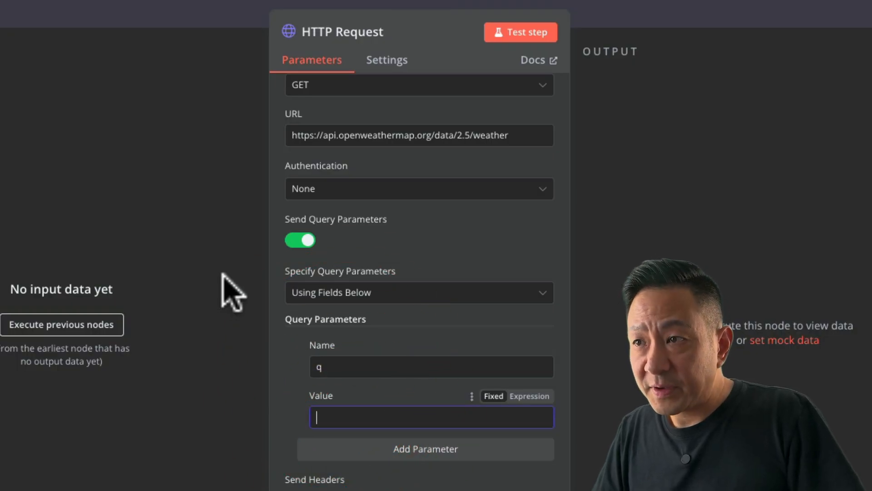
pyautogui.write('Toronto')
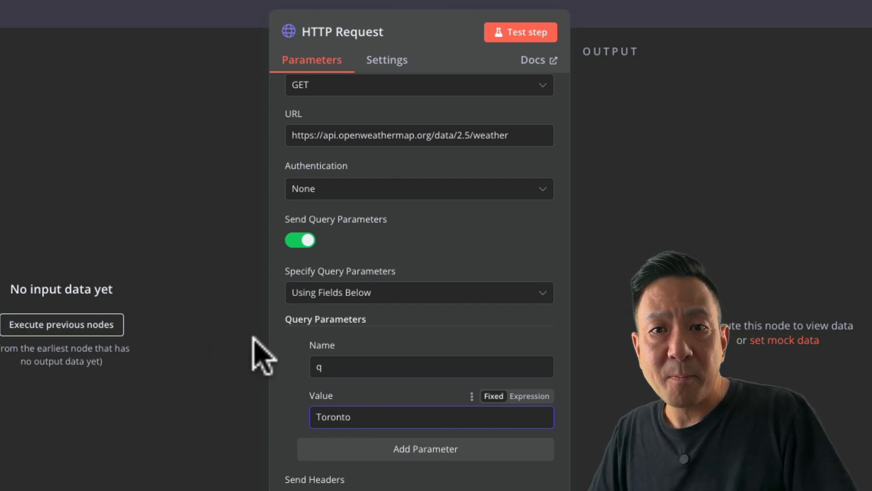
# Add query parameters appid with the API key and units set to metric
pyautogui.click(425, 449)
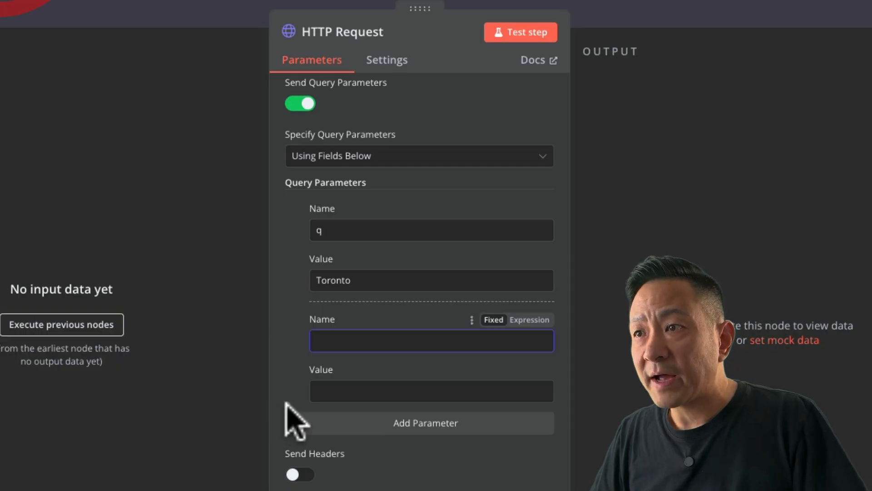
pyautogui.write('appid')
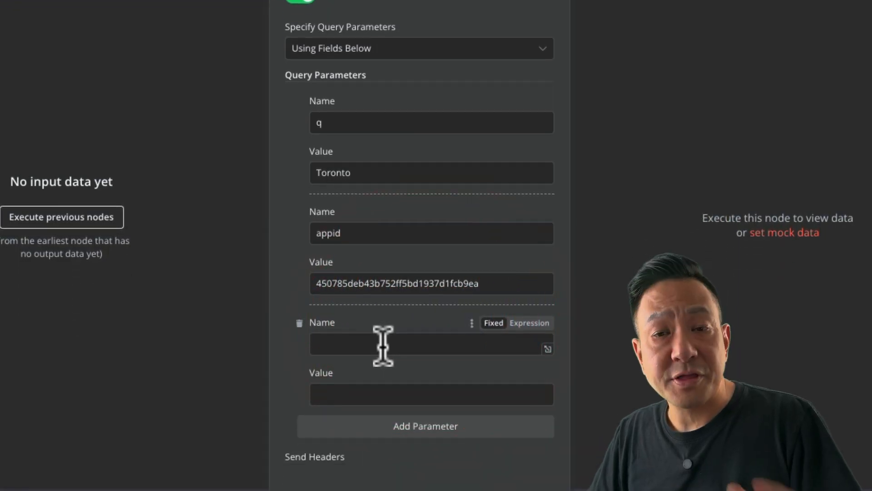
pyautogui.write('units')
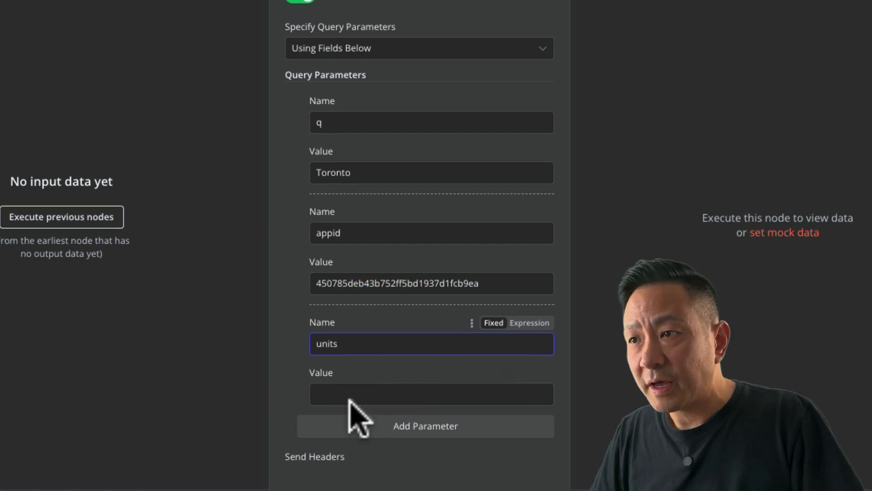
pyautogui.write('metric')
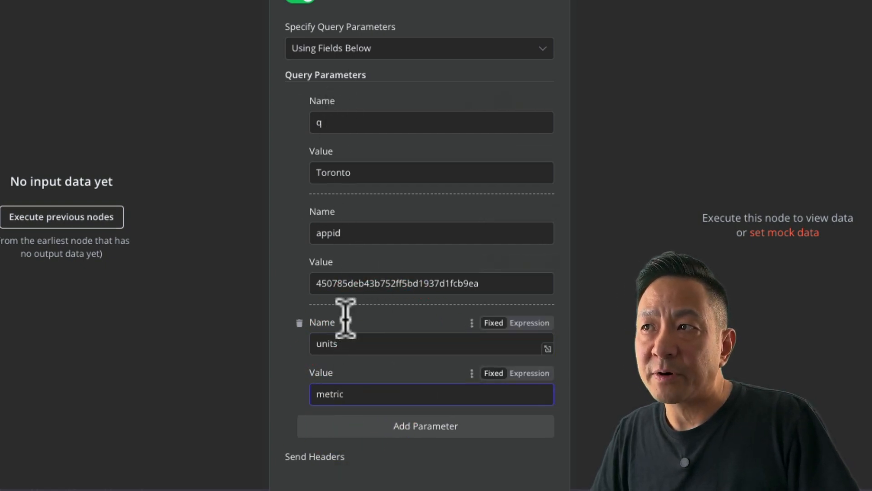
pyautogui.scroll(3)
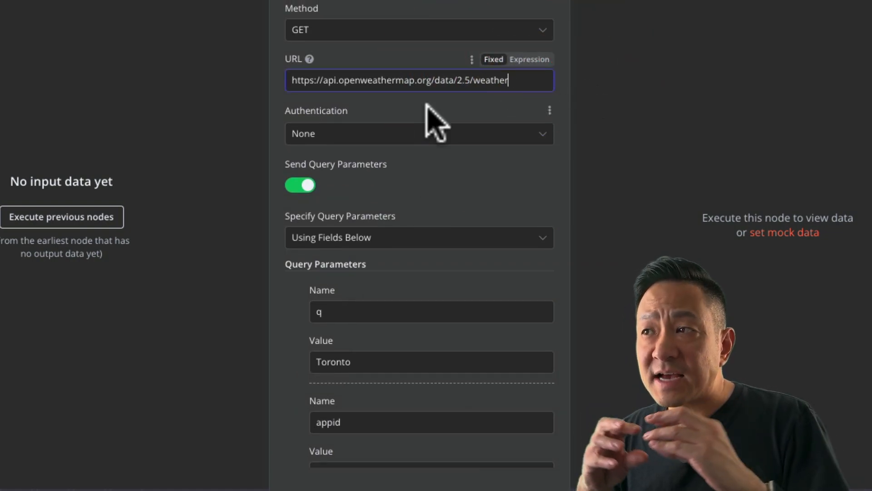
pyautogui.moveTo(365, 312)
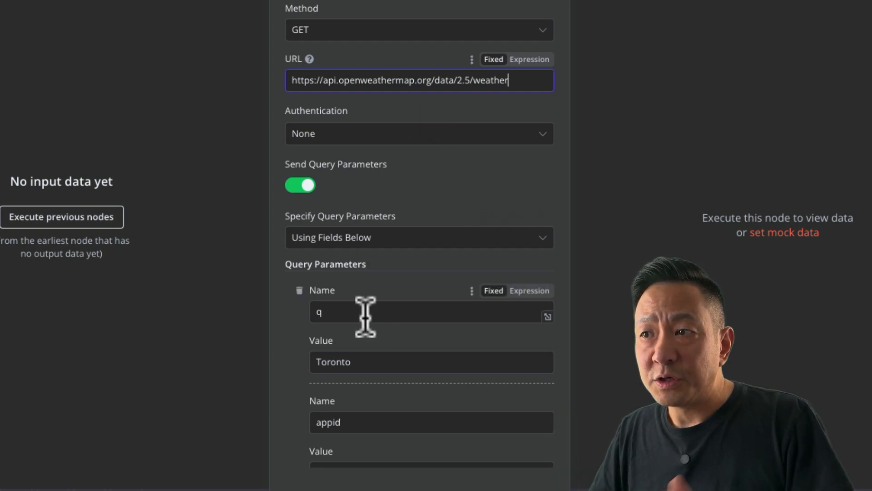
pyautogui.scroll(-3)
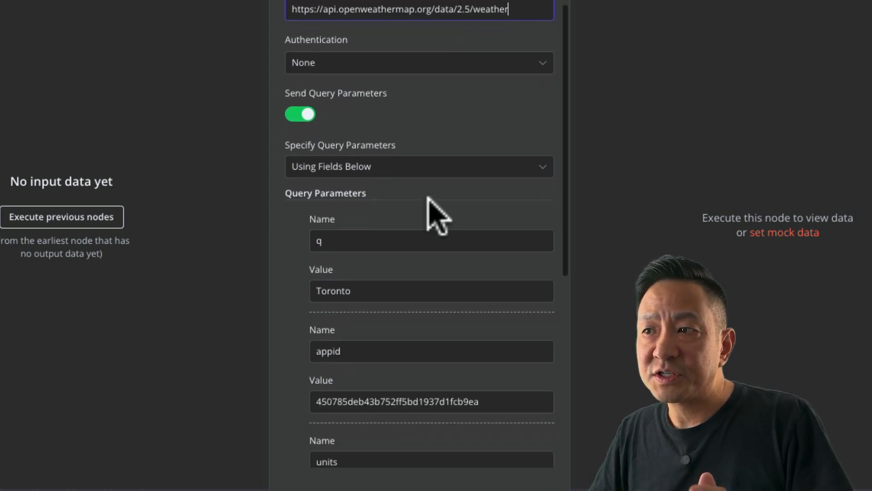
pyautogui.scroll(-3)
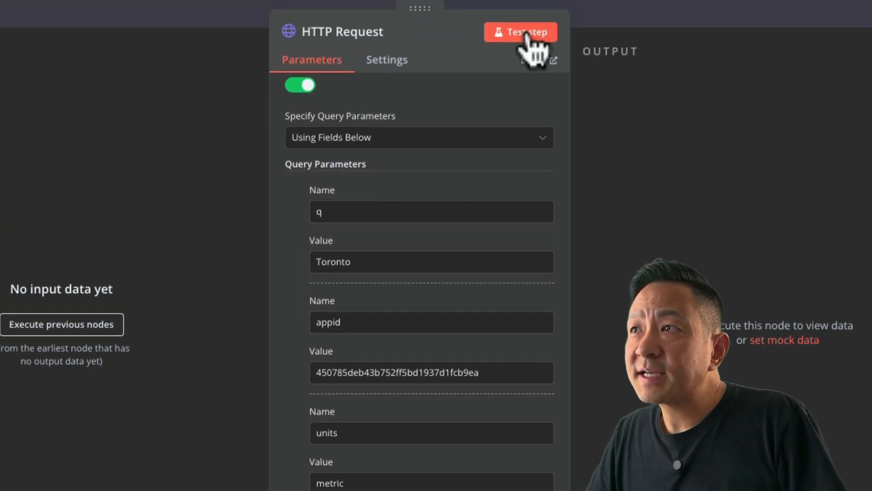
# Start Test step on the HTTP Request node and return to the canvas
pyautogui.click(521, 31)
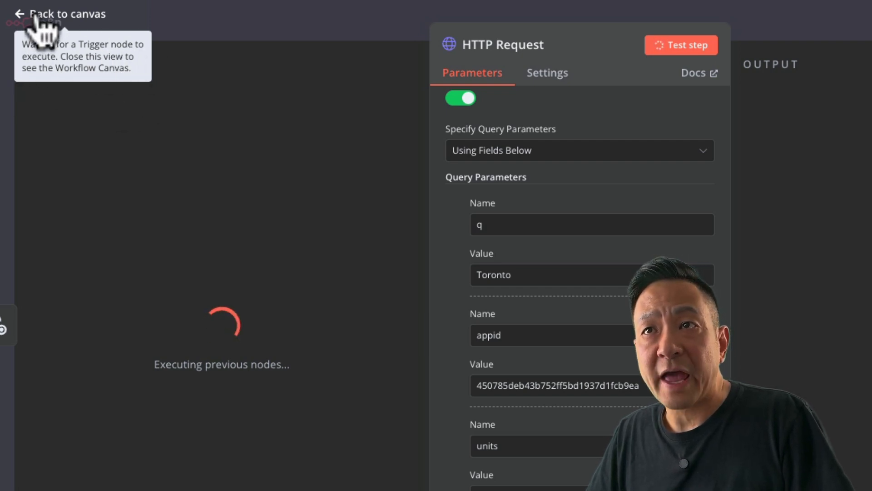
pyautogui.click(65, 13)
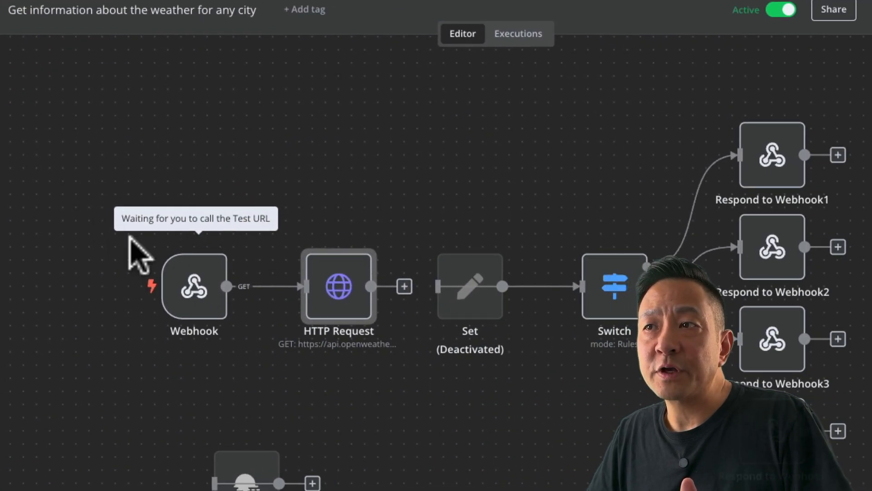
pyautogui.moveTo(194, 286)
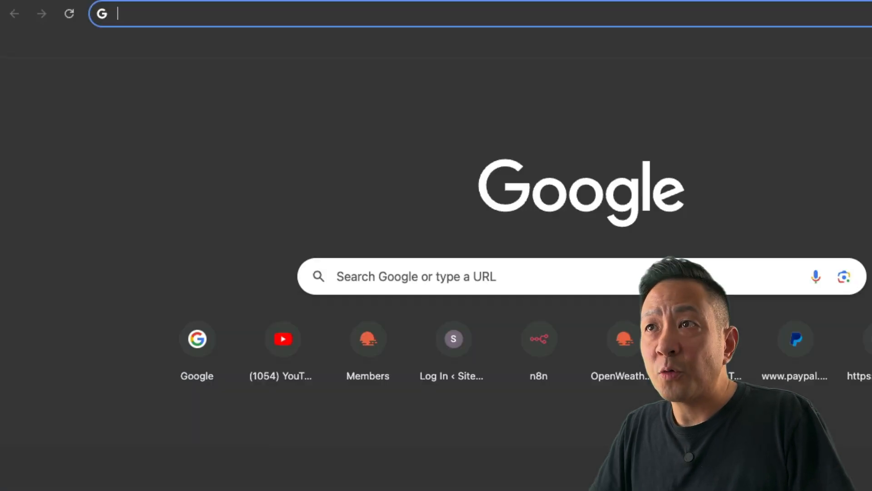
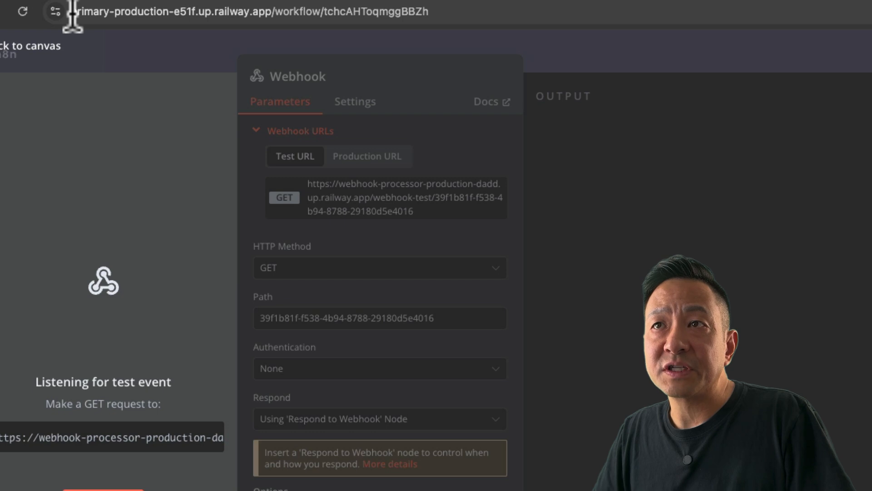
# Load the webhook-test URL in Chrome, then go back to the n8n canvas
pyautogui.click(223, 11)
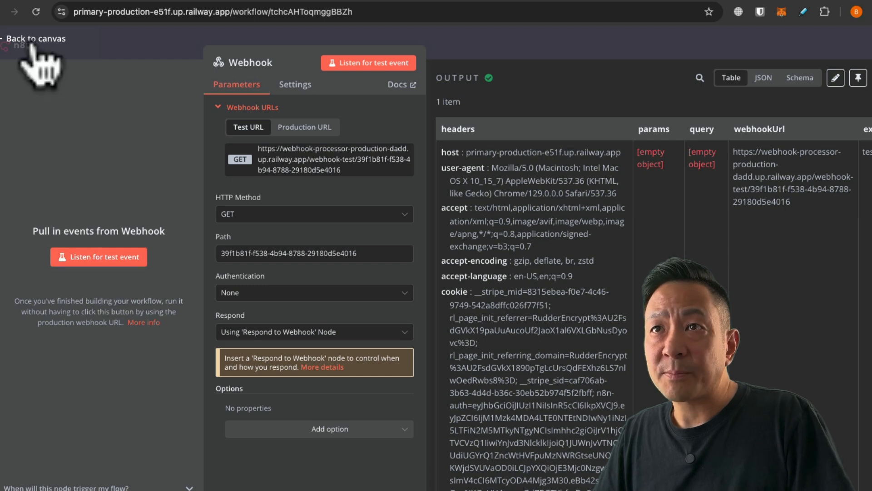
pyautogui.click(37, 38)
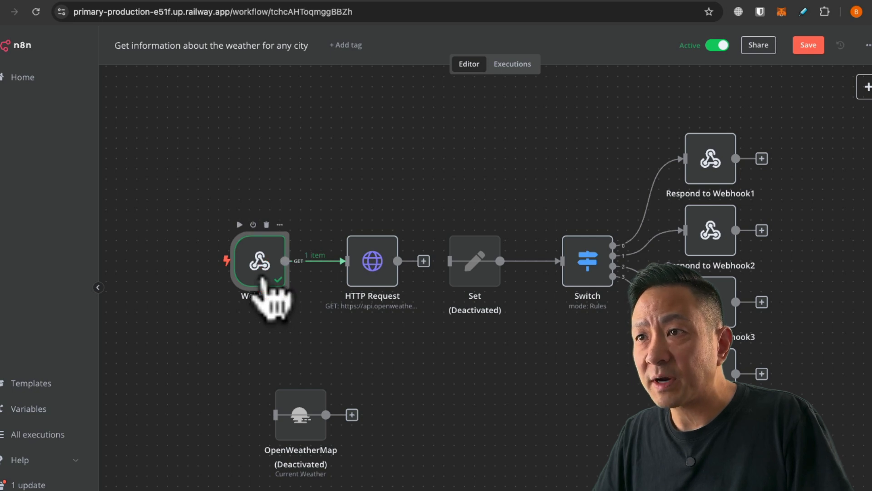
# Open the Webhook node and load its test URL in the browser with ?city=Toronto
pyautogui.doubleClick(259, 261)
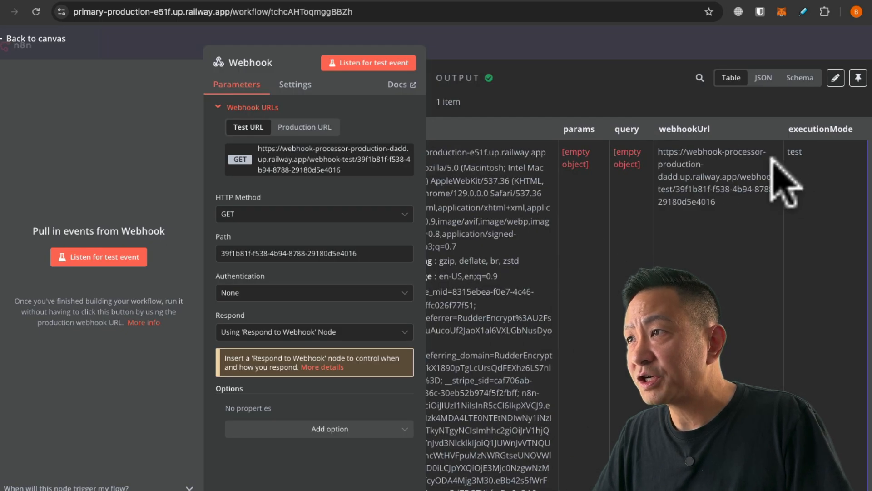
pyautogui.moveTo(623, 217)
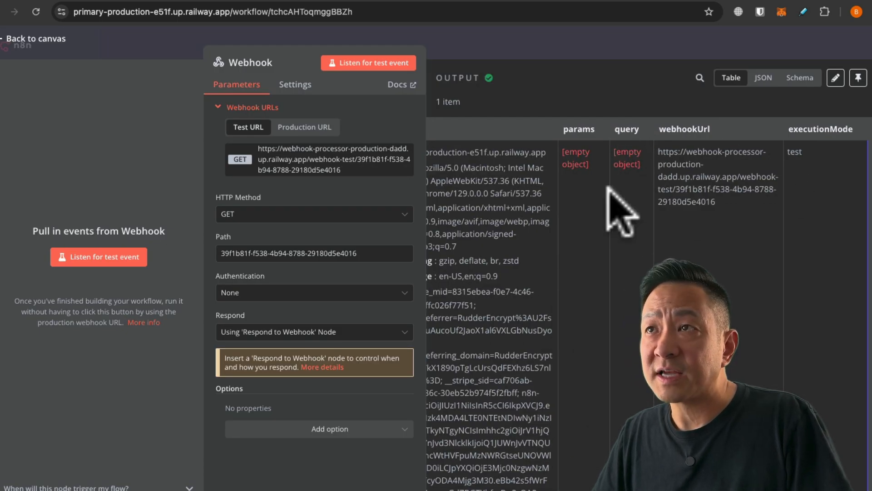
pyautogui.click(367, 62)
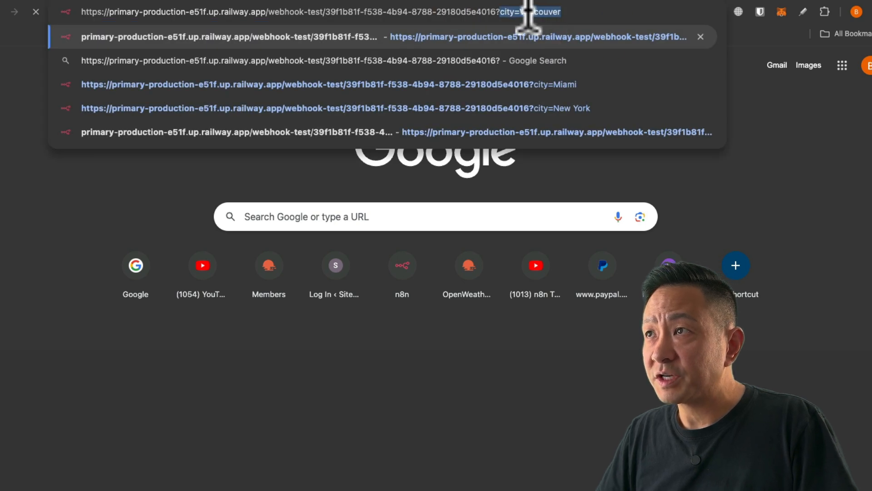
pyautogui.write('Tokyo')
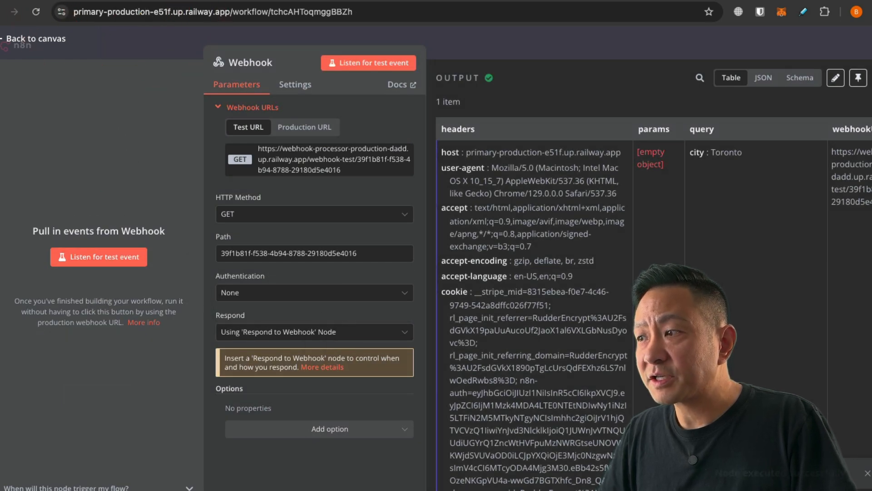
# Return to the canvas and reopen the HTTP Request node, now with the webhook call as input
pyautogui.hscroll(3)
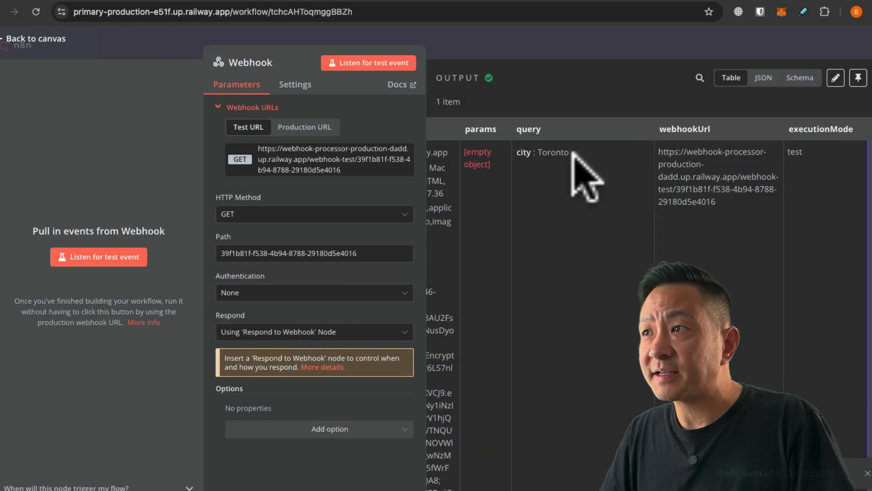
pyautogui.moveTo(37, 64)
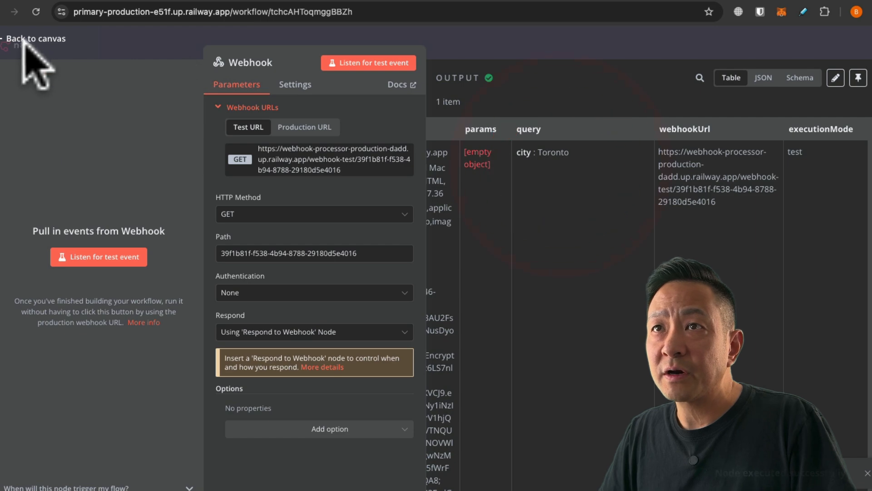
pyautogui.click(36, 38)
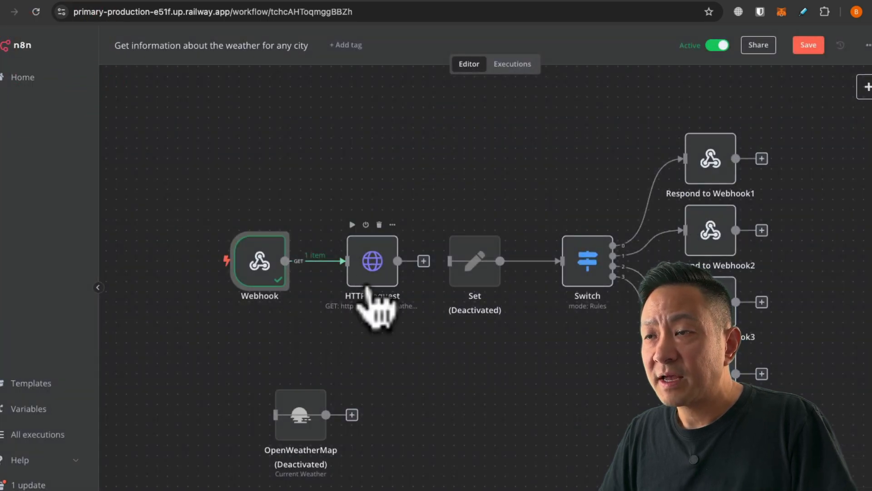
pyautogui.moveTo(384, 283)
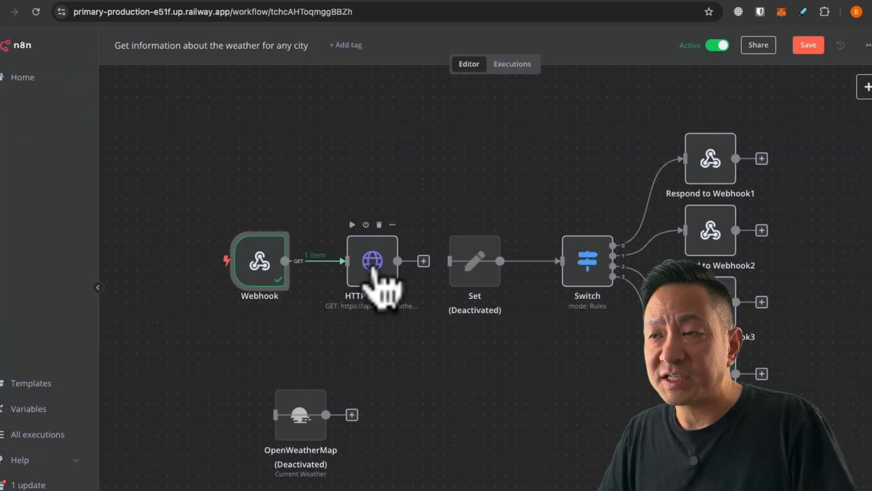
pyautogui.doubleClick(372, 260)
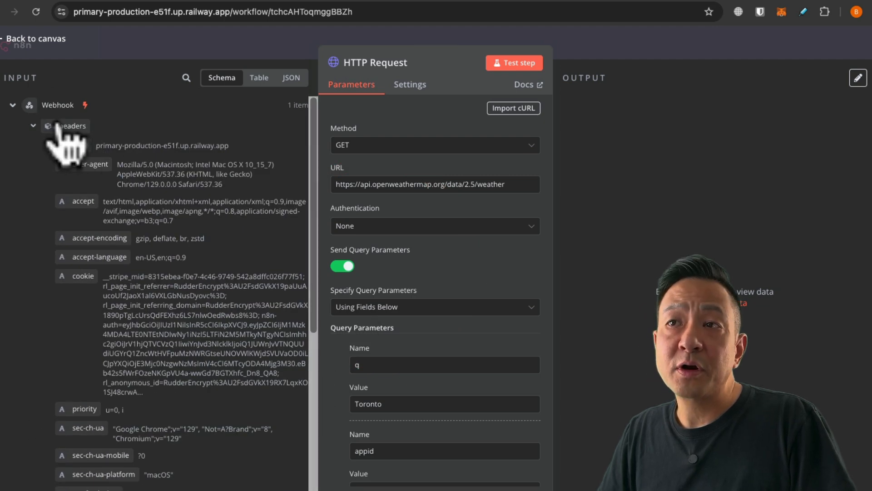
# Show query > city in the input panel and test the HTTP Request step for Toronto's weather
pyautogui.scroll(-3)
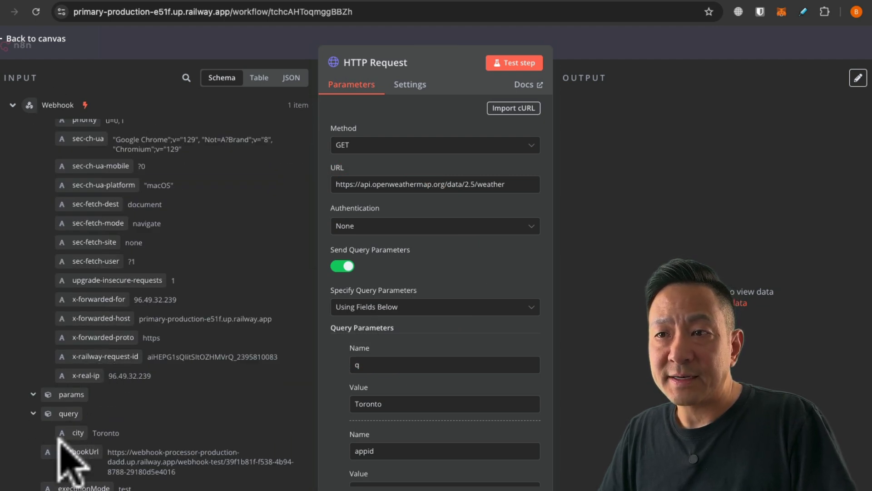
pyautogui.moveTo(162, 461)
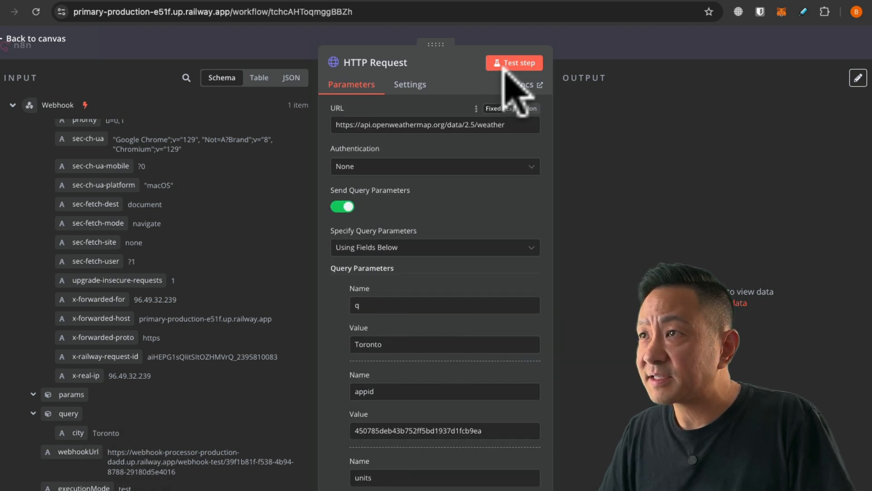
pyautogui.click(513, 63)
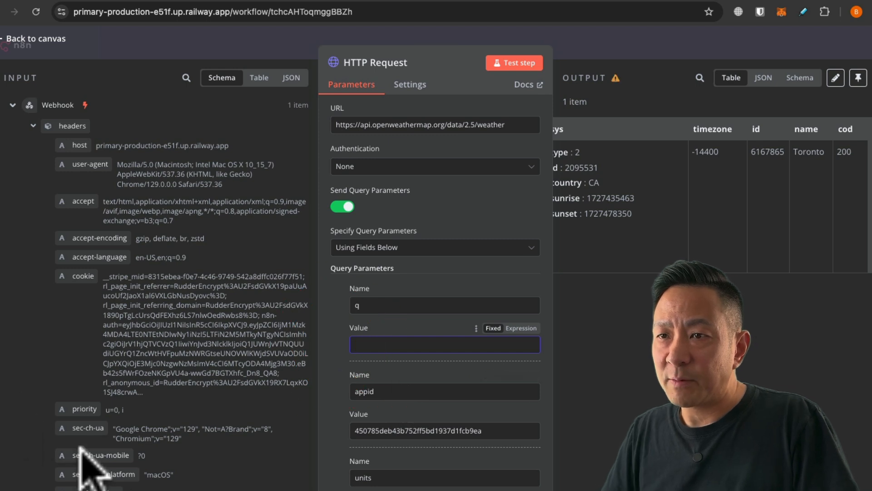
# Set the q Value to the expression {{ $json.query.city }}, previewing Toronto
pyautogui.scroll(-3)
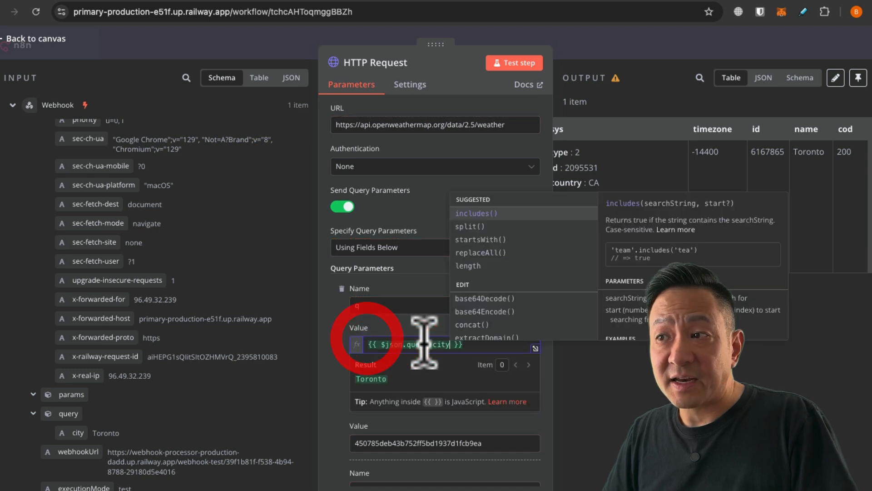
pyautogui.moveTo(423, 344)
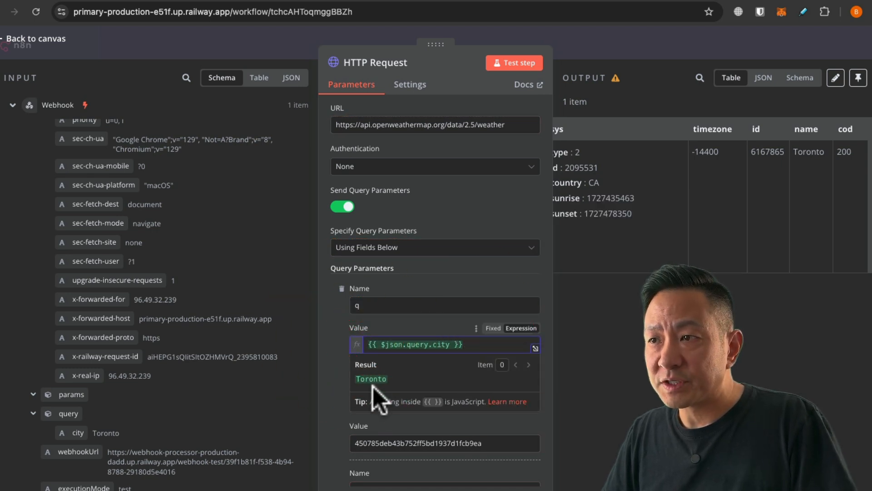
pyautogui.moveTo(47, 50)
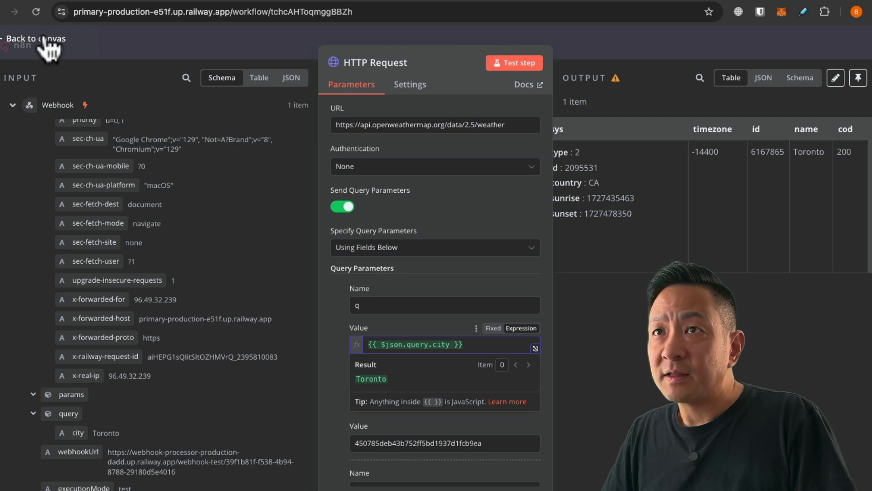
# Back on the canvas, reload the webhook test URL in Chrome with city=Miami
pyautogui.click(35, 38)
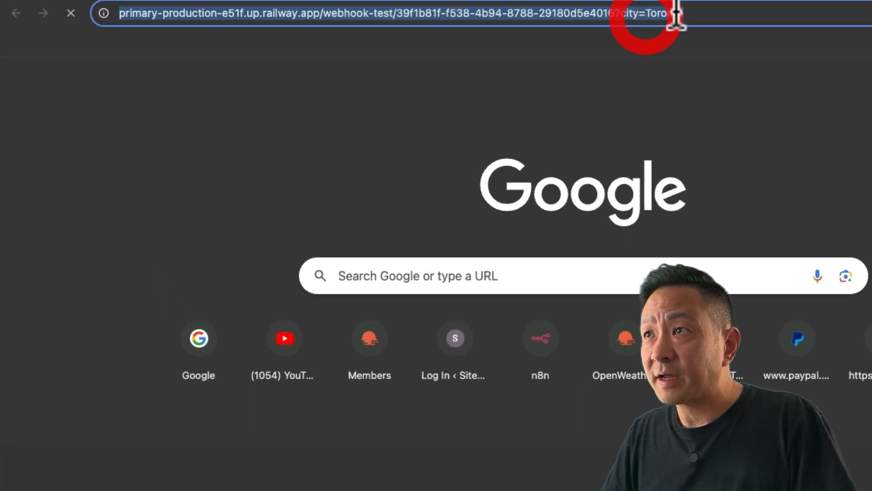
pyautogui.write('iami')
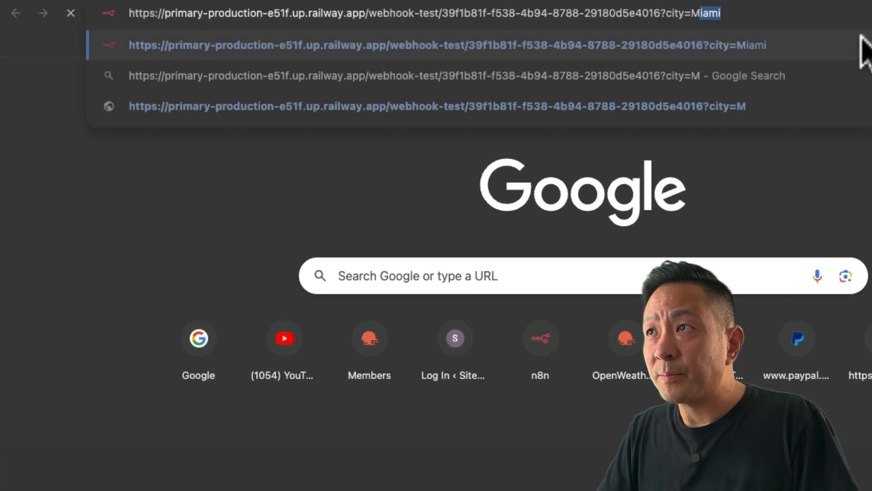
pyautogui.press('Return')
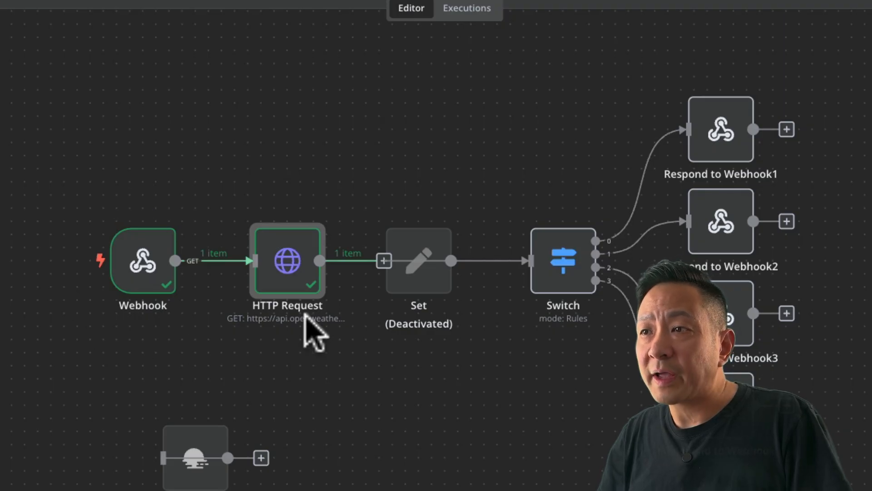
pyautogui.moveTo(322, 334)
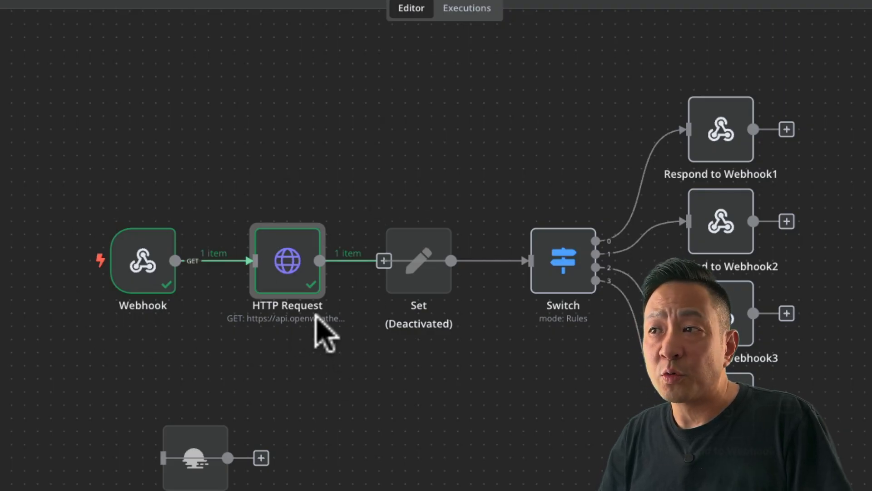
pyautogui.moveTo(288, 290)
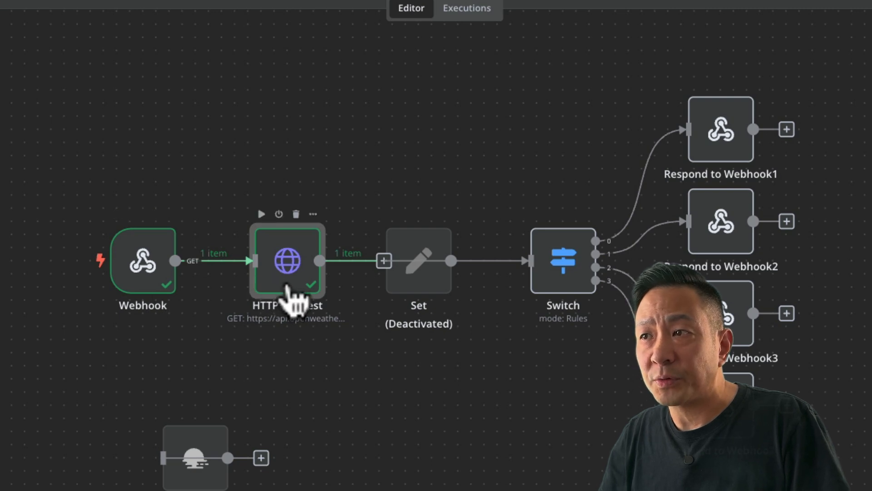
pyautogui.moveTo(473, 264)
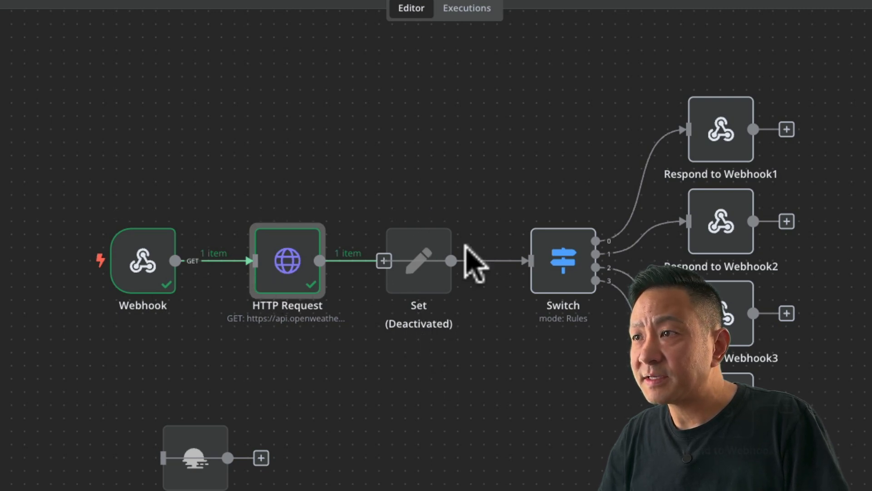
pyautogui.moveTo(417, 311)
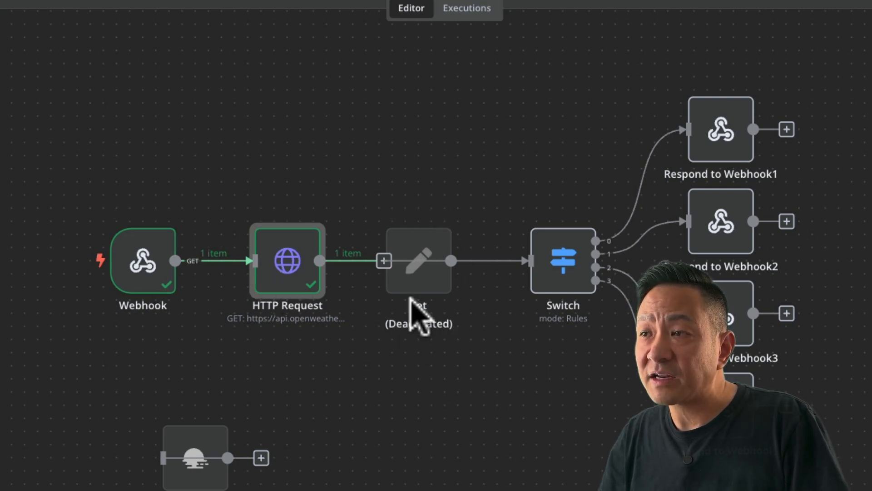
pyautogui.moveTo(476, 272)
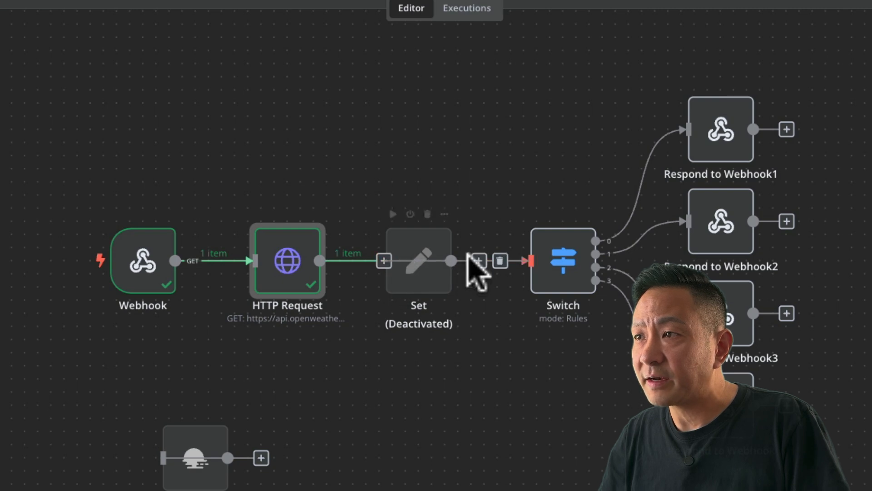
pyautogui.moveTo(384, 260)
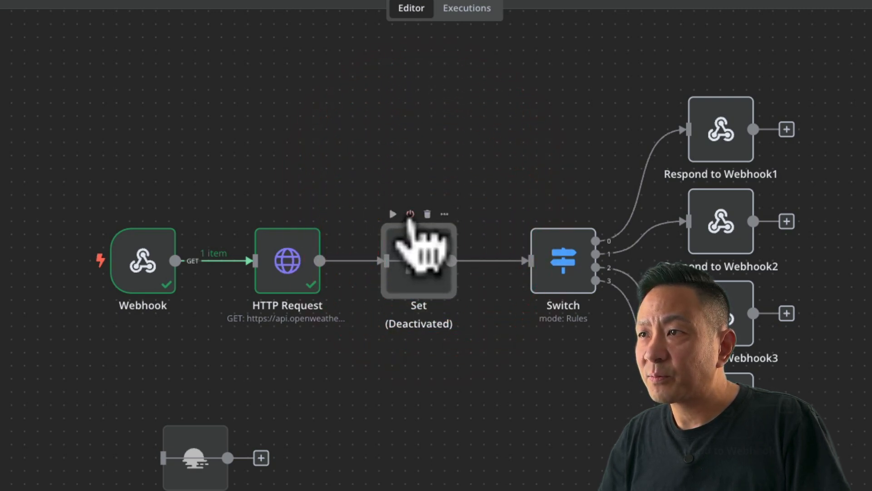
pyautogui.moveTo(431, 339)
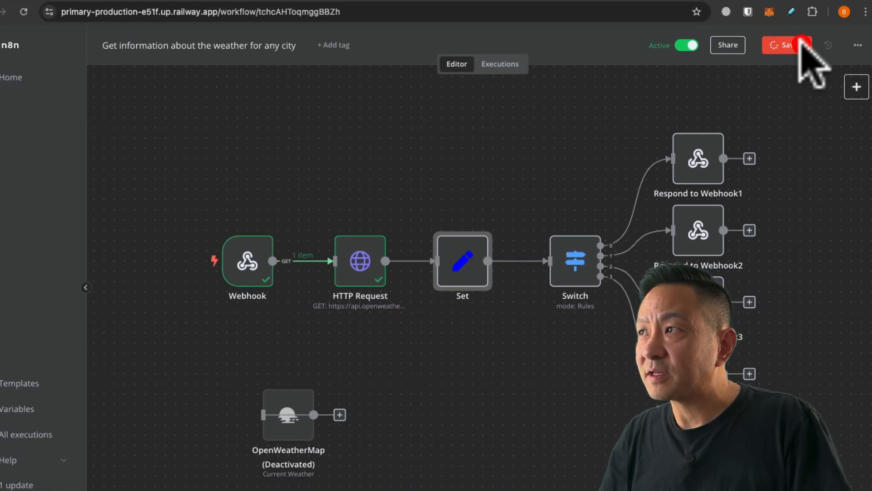
# Save and start listening for a test call, then load the webhook-test URL with ?city=Manila
pyautogui.click(787, 45)
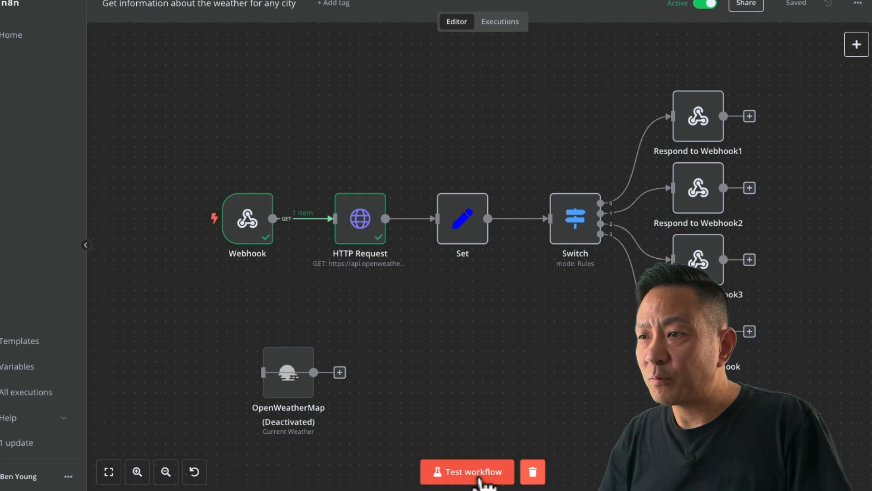
pyautogui.click(468, 471)
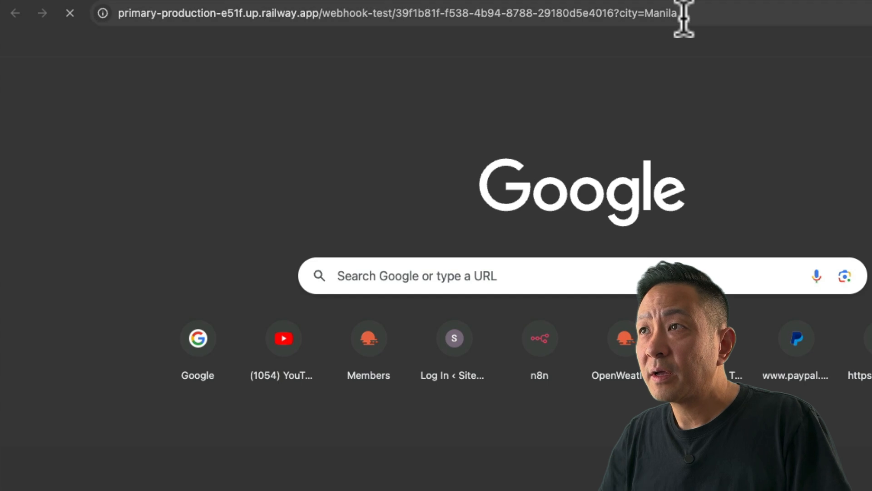
pyautogui.click(389, 13)
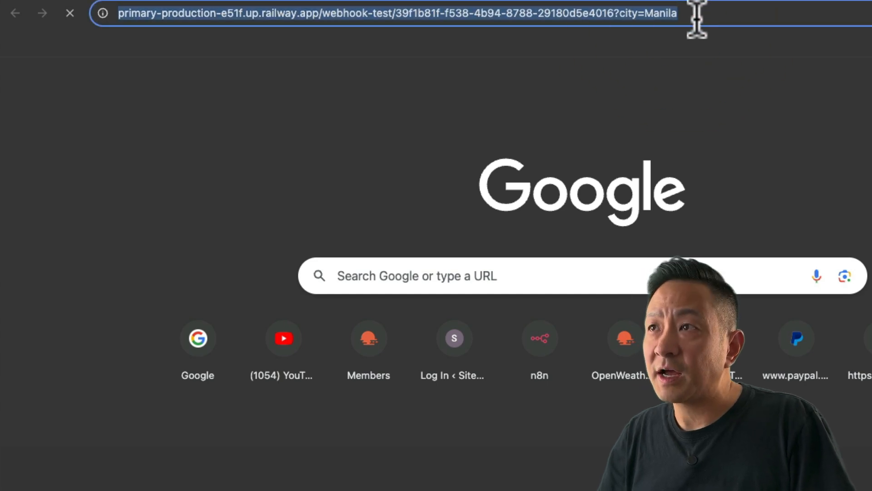
pyautogui.press('Return')
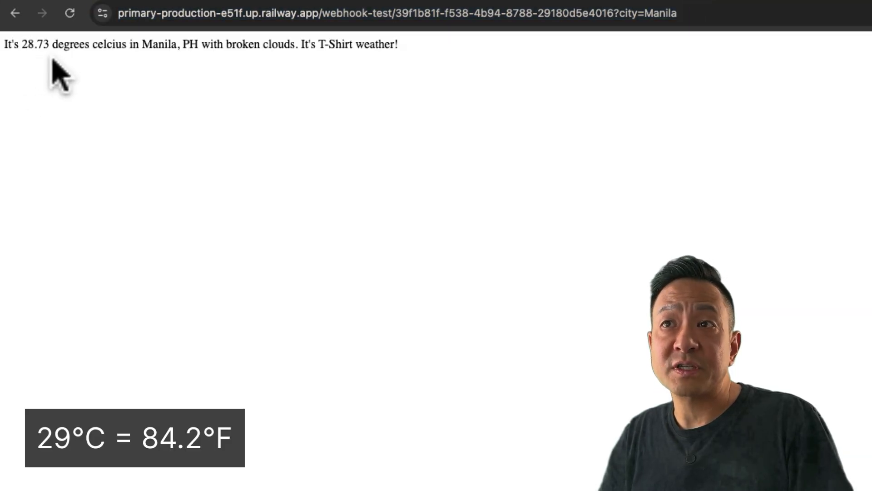
pyautogui.moveTo(183, 72)
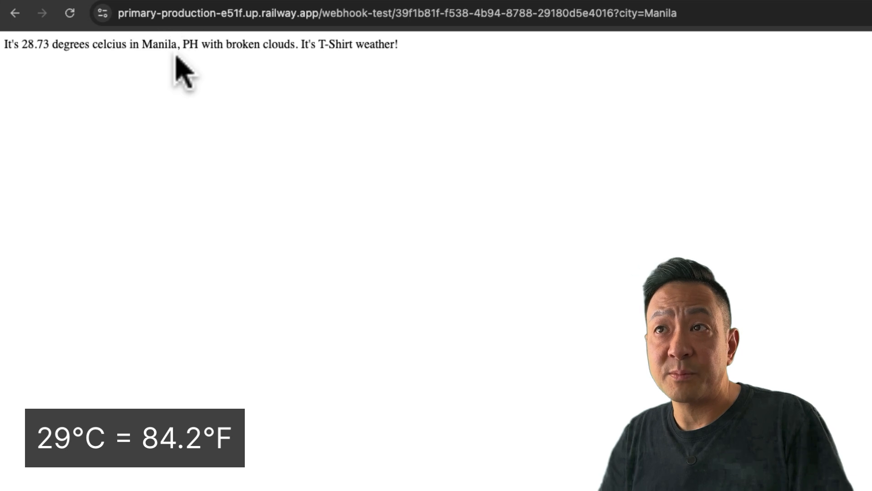
pyautogui.moveTo(306, 70)
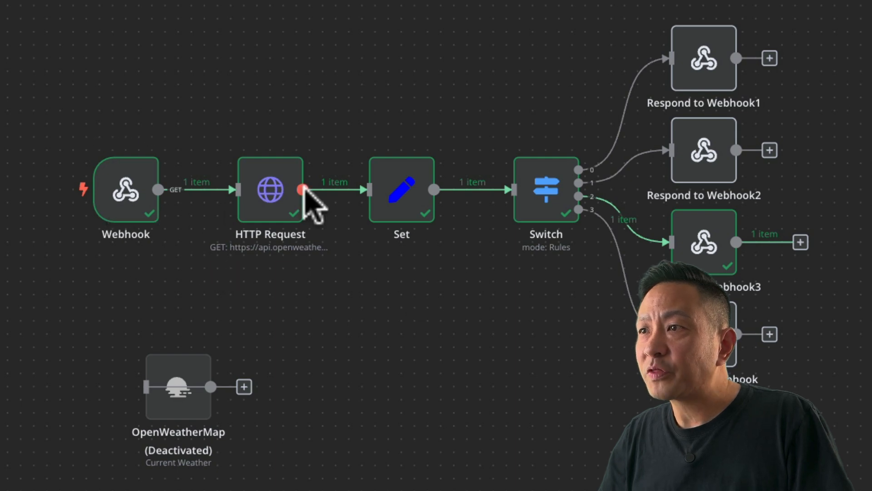
pyautogui.moveTo(197, 217)
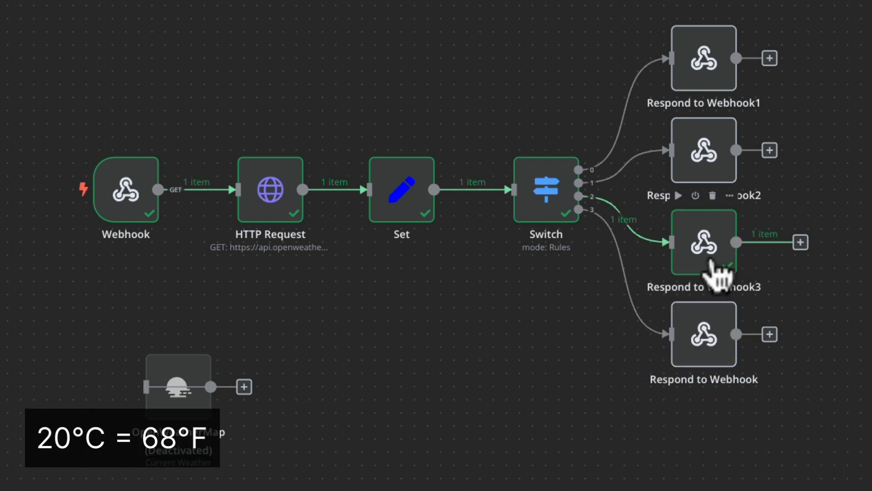
pyautogui.moveTo(515, 323)
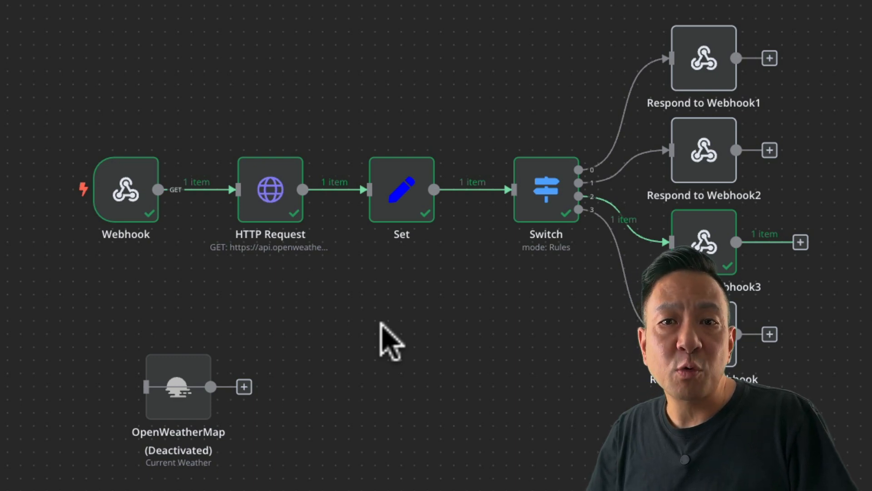
pyautogui.moveTo(281, 290)
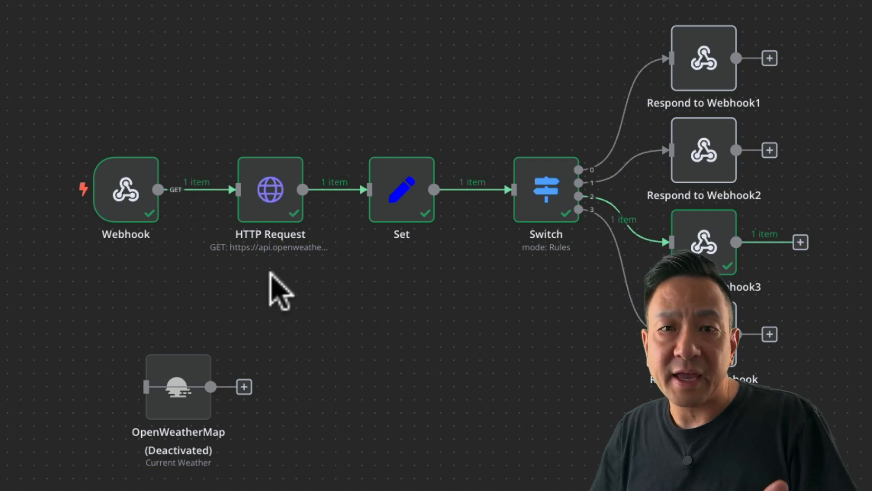
pyautogui.moveTo(264, 259)
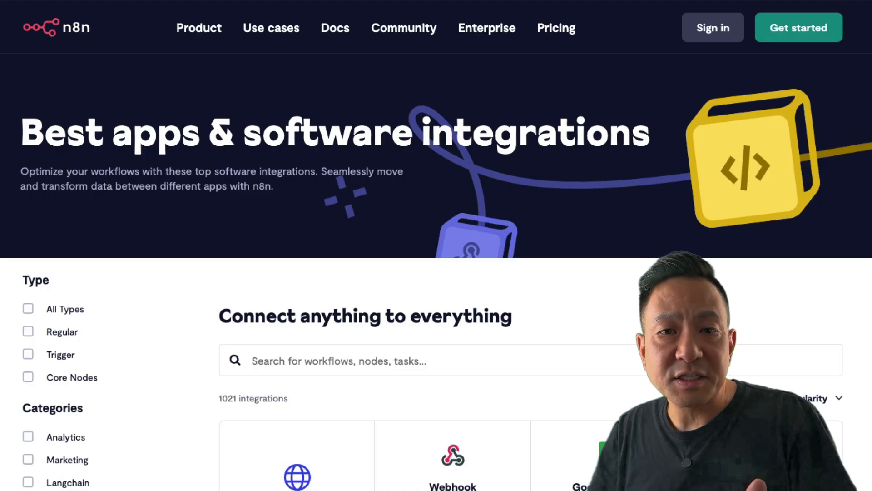
pyautogui.scroll(-3)
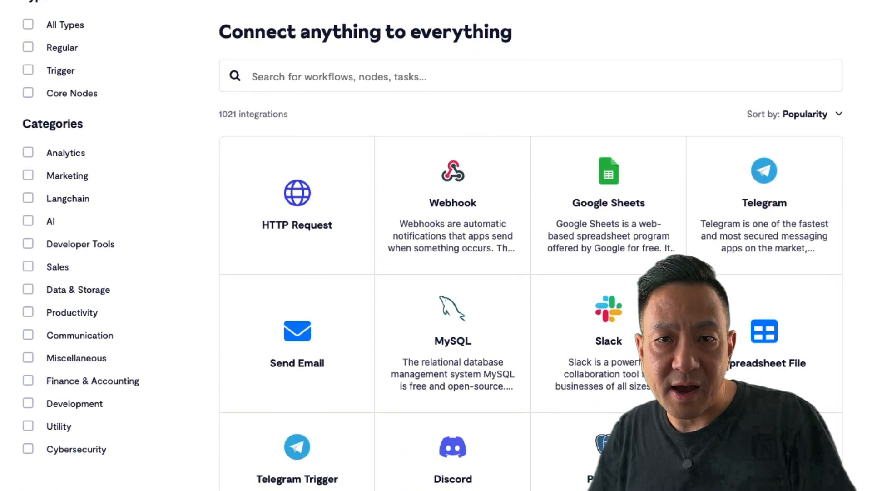
pyautogui.scroll(-3)
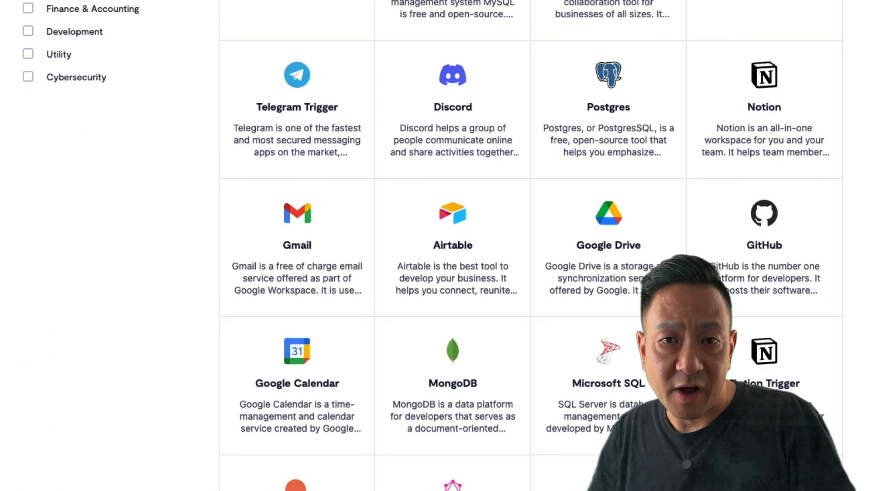
pyautogui.scroll(3)
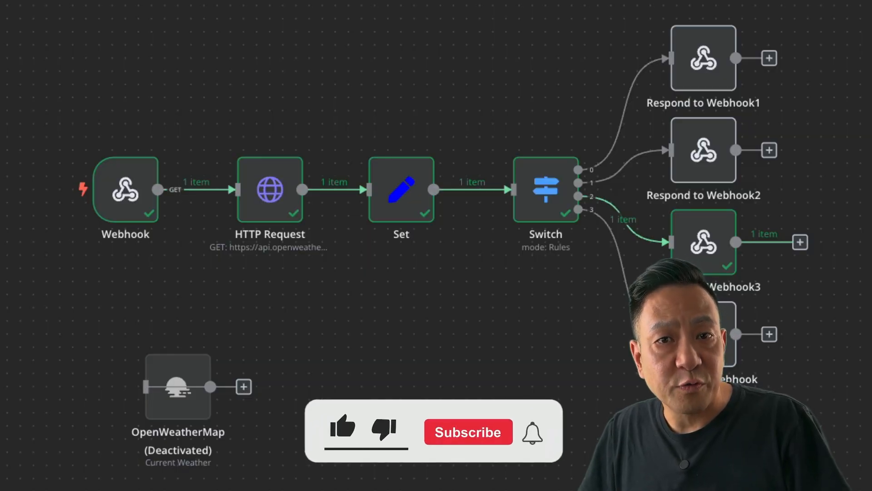
pyautogui.click(343, 431)
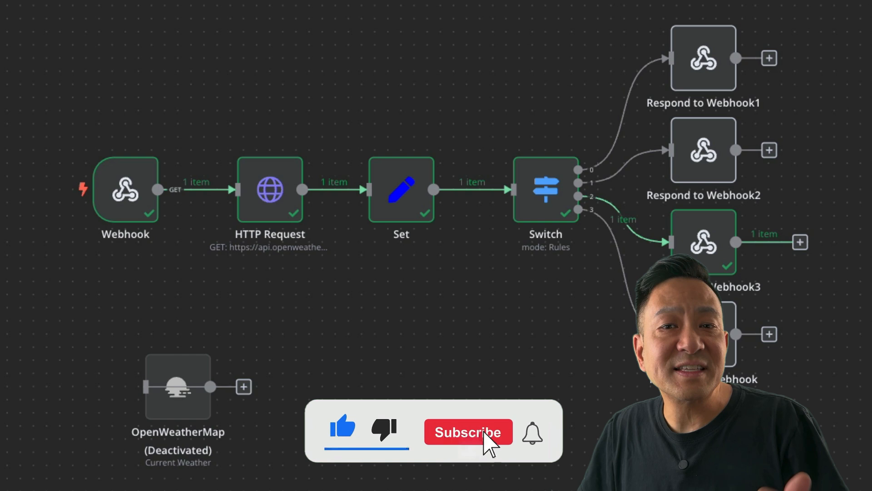
pyautogui.click(469, 432)
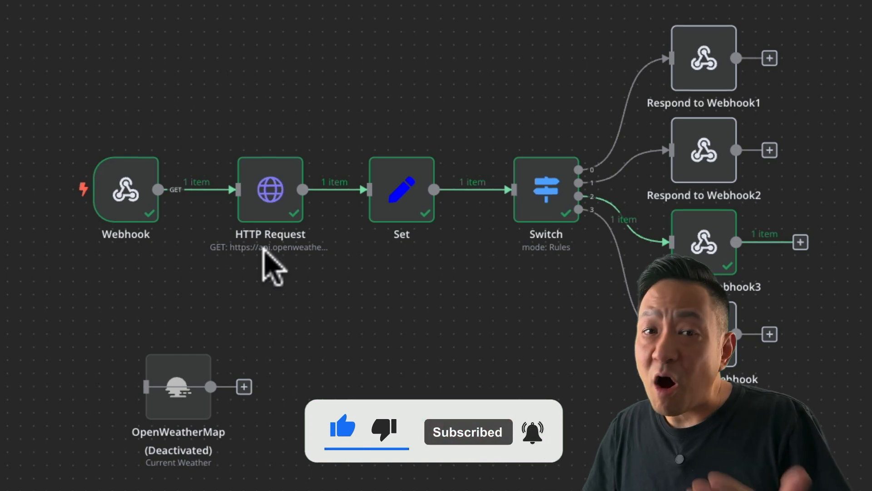